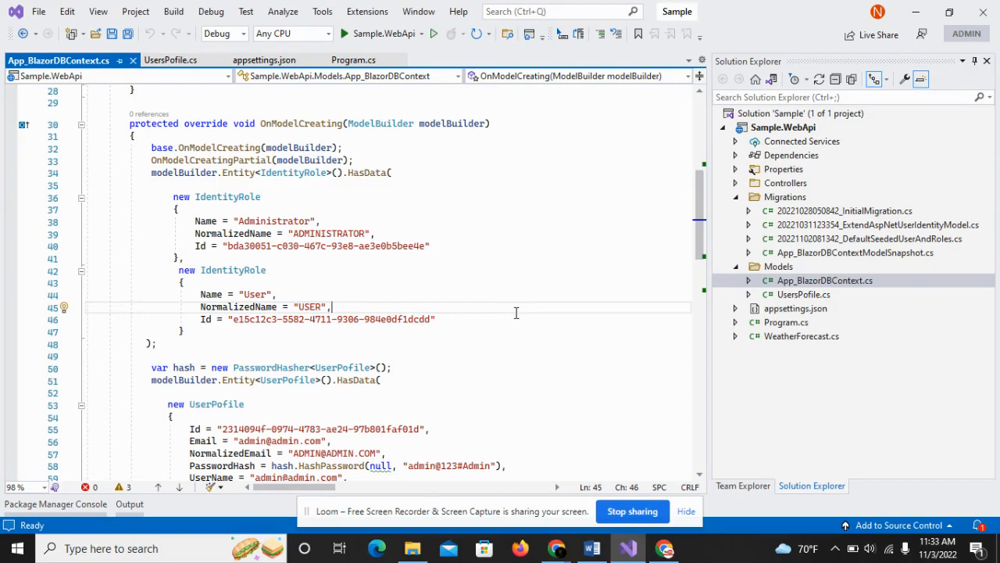
pyautogui.moveTo(147, 203)
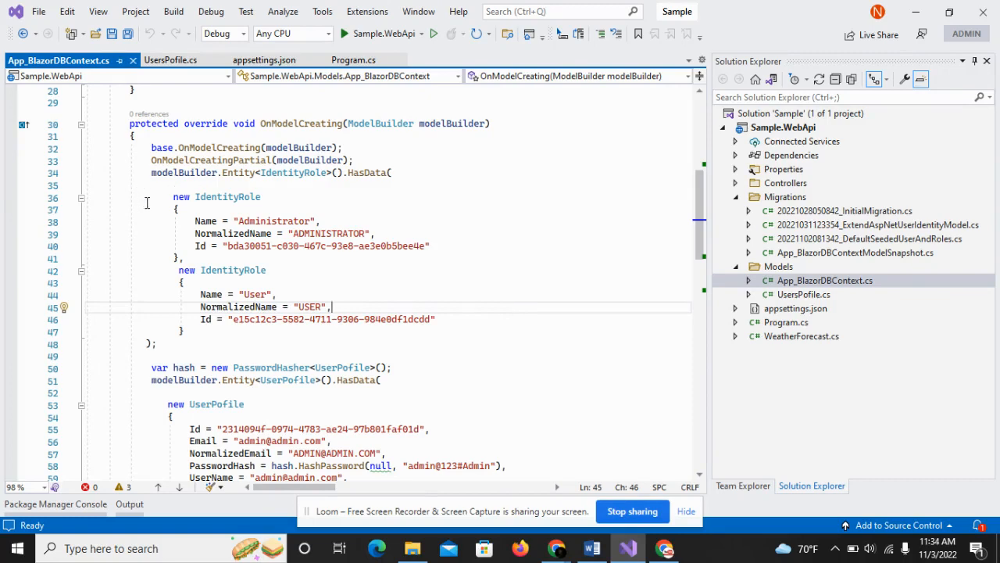
# - Scroll through the OnModelCreating role, user and user-role seeding, then bring up the Word identity notes
pyautogui.scroll(-3)
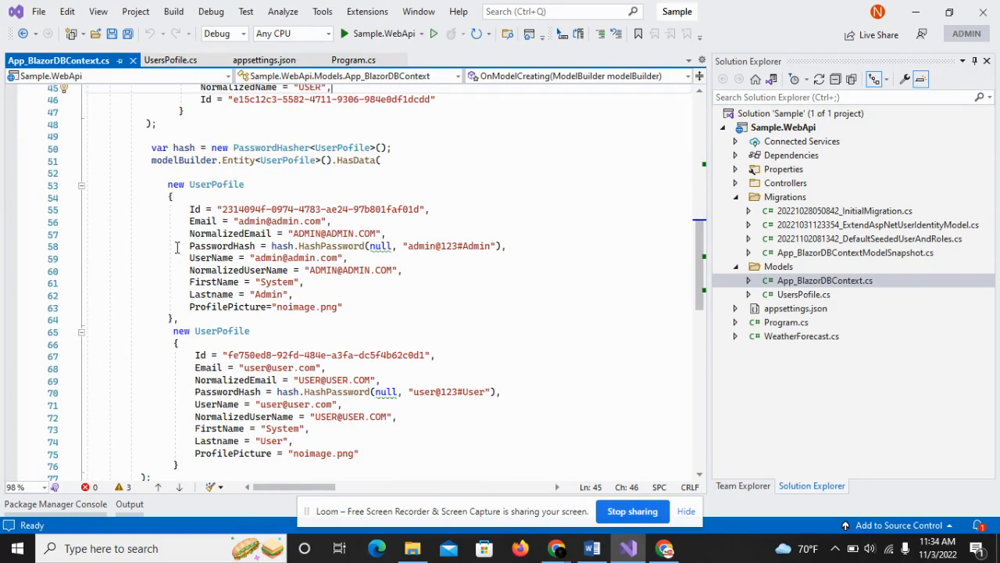
pyautogui.scroll(-3)
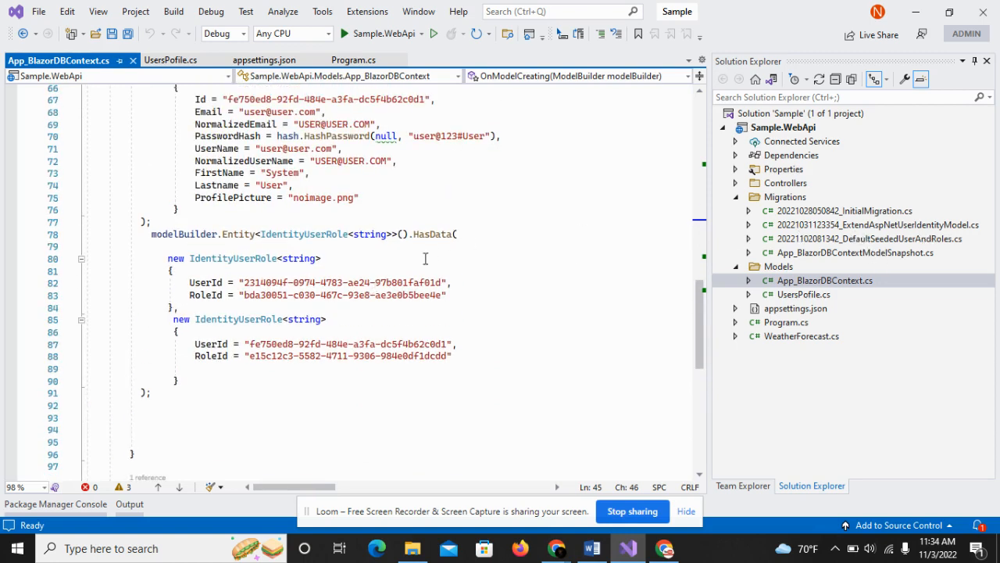
pyautogui.scroll(3)
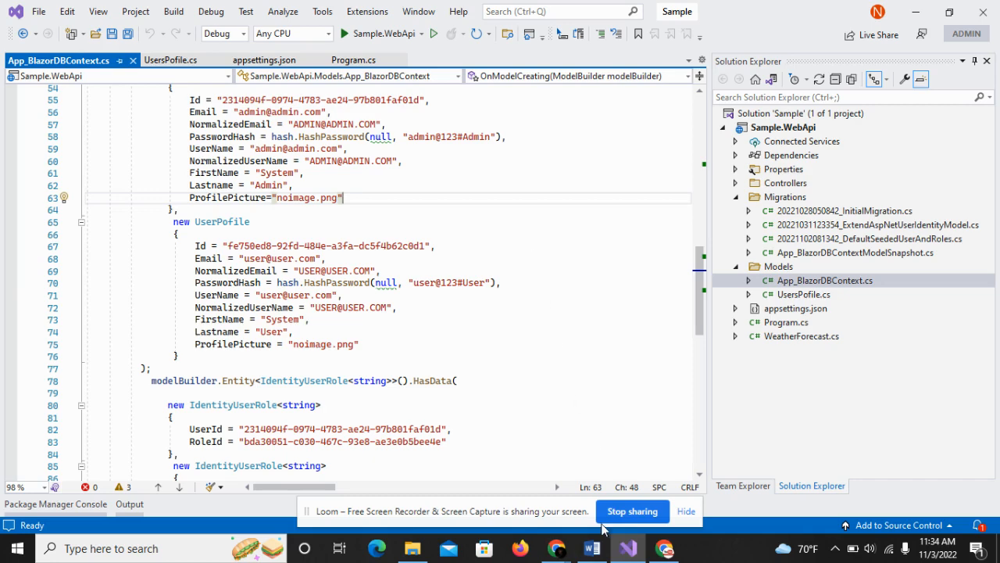
pyautogui.click(592, 548)
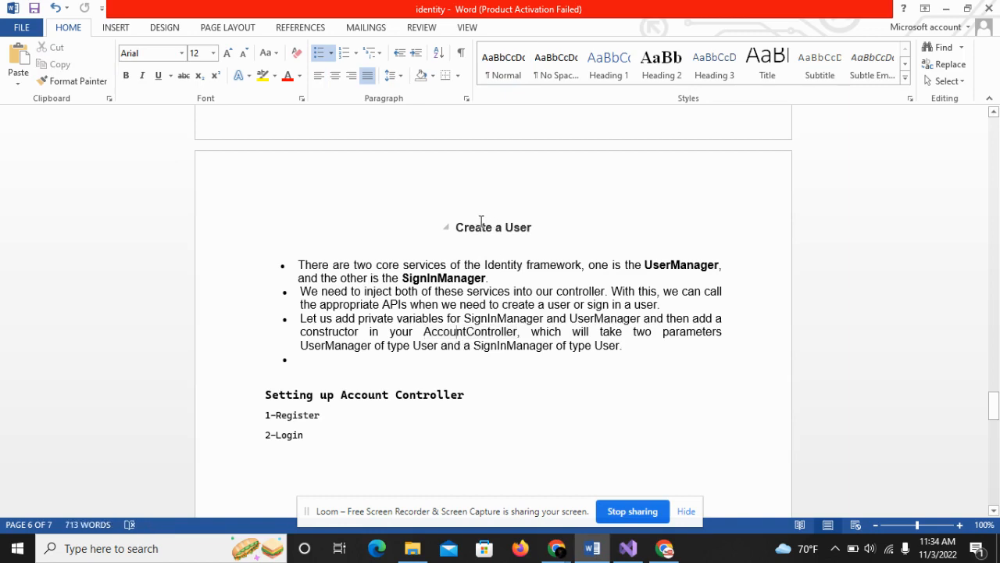
pyautogui.moveTo(333, 457)
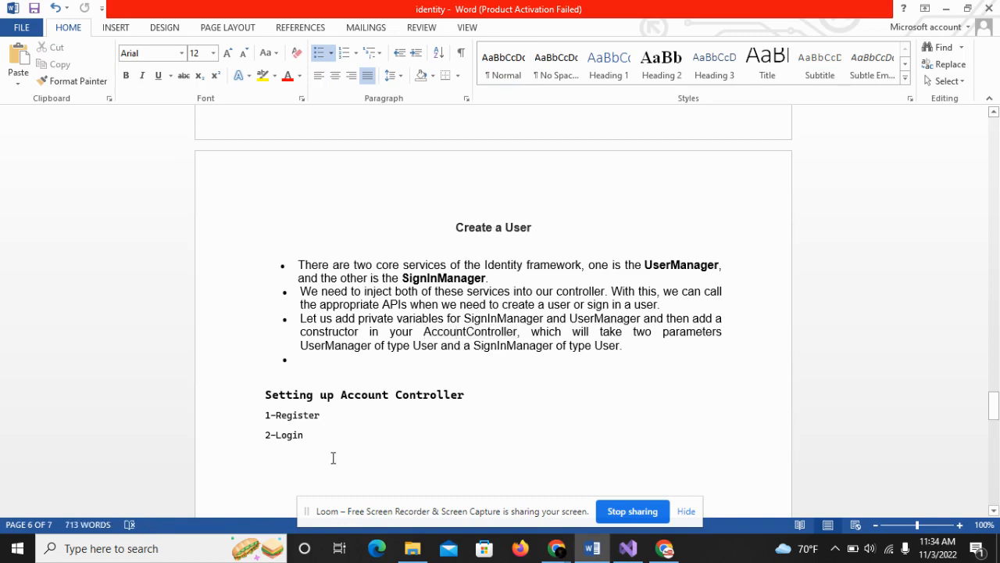
pyautogui.doubleClick(289, 435)
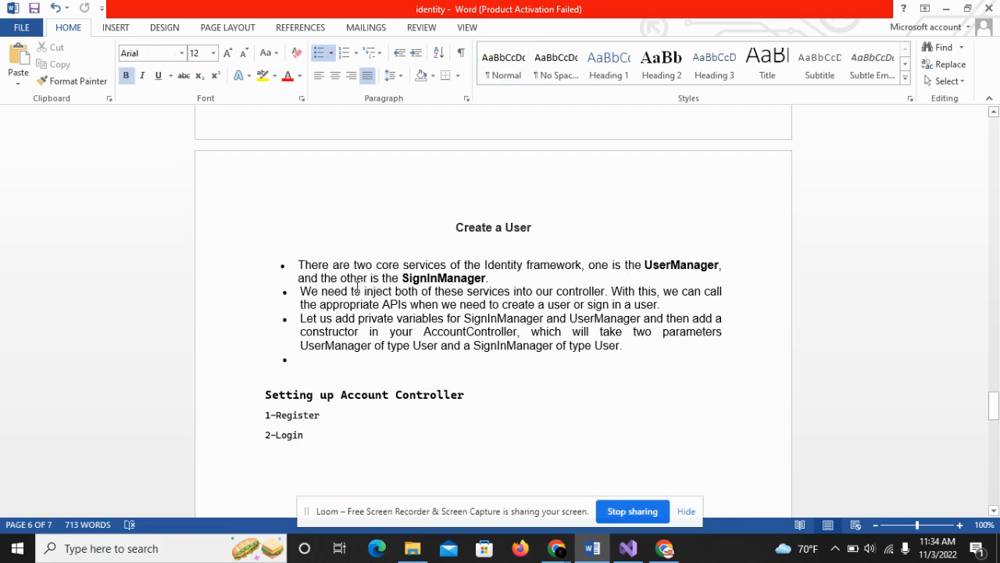
pyautogui.moveTo(446, 276)
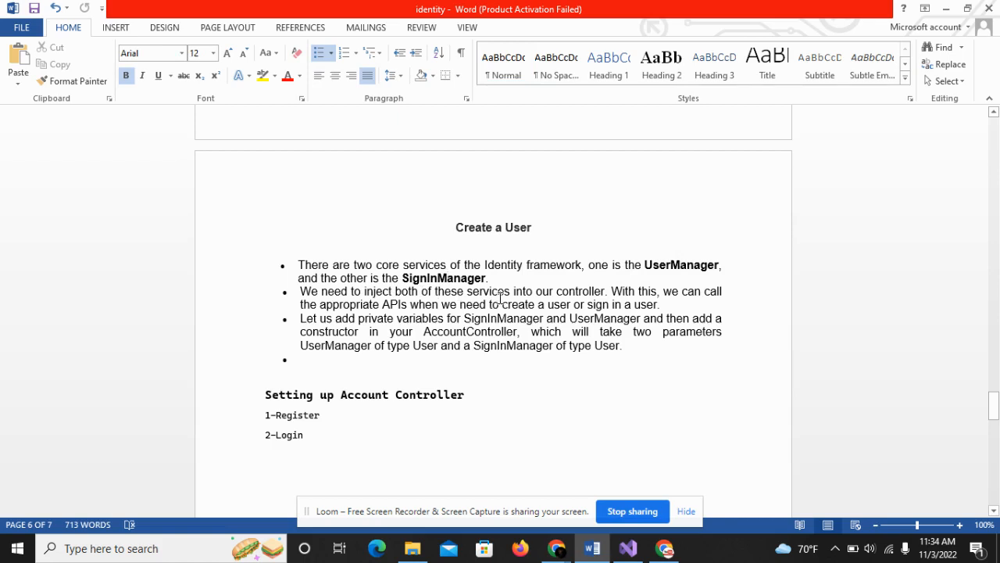
pyautogui.moveTo(534, 294)
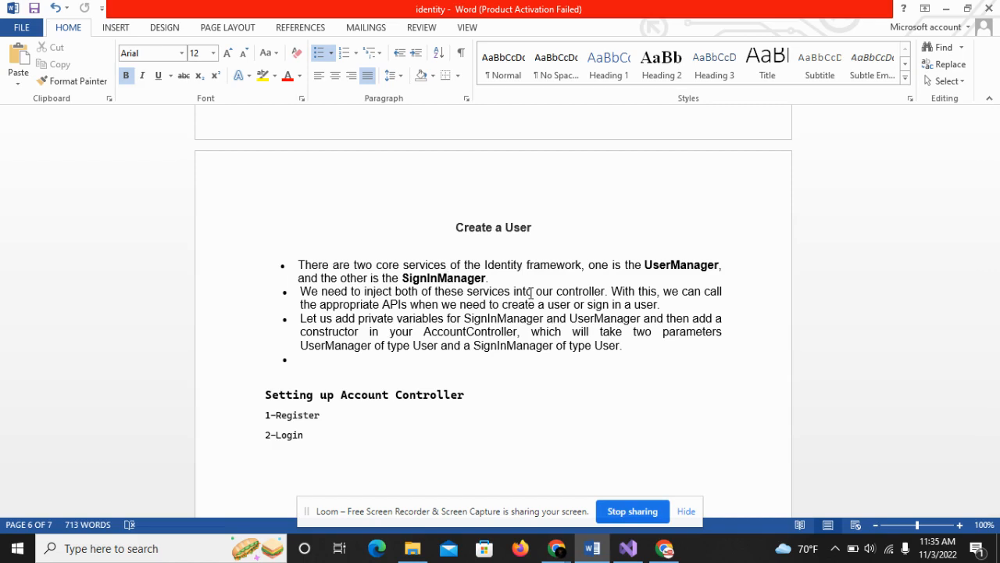
pyautogui.moveTo(650, 266)
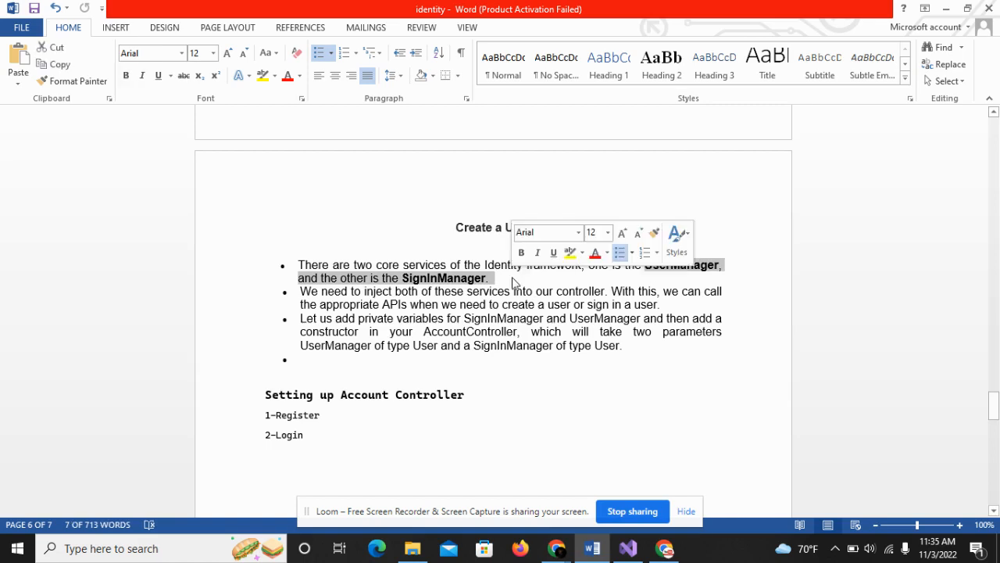
pyautogui.click(548, 293)
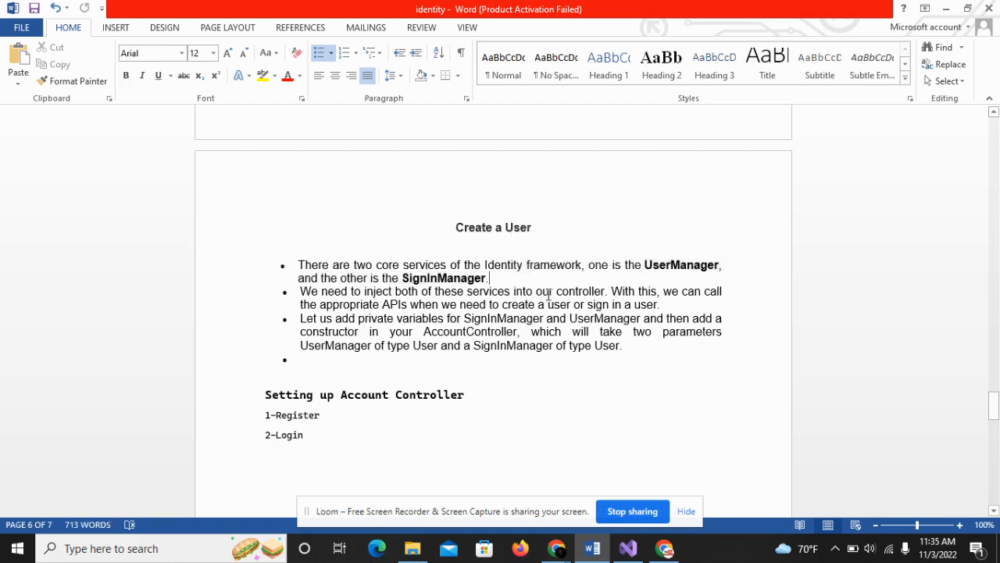
pyautogui.moveTo(588, 280)
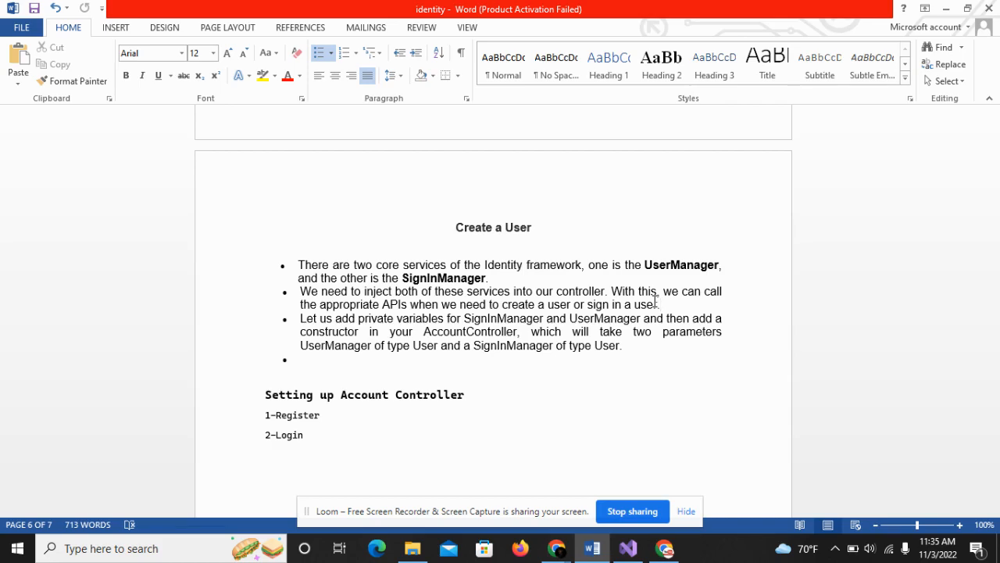
pyautogui.moveTo(630, 547)
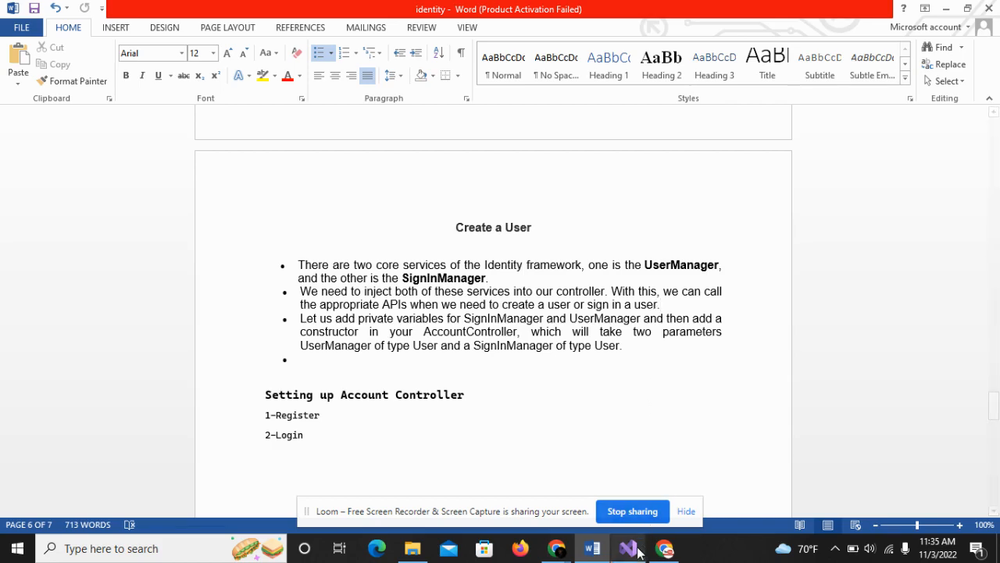
# - Add an empty MVC controller named AccountController.cs to the Controllers folder
pyautogui.click(627, 548)
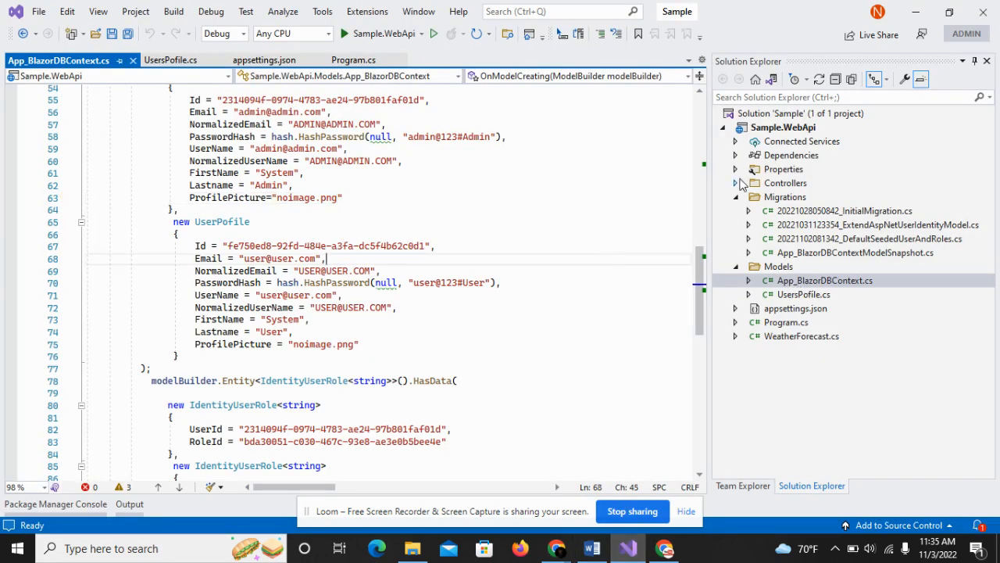
pyautogui.rightClick(786, 182)
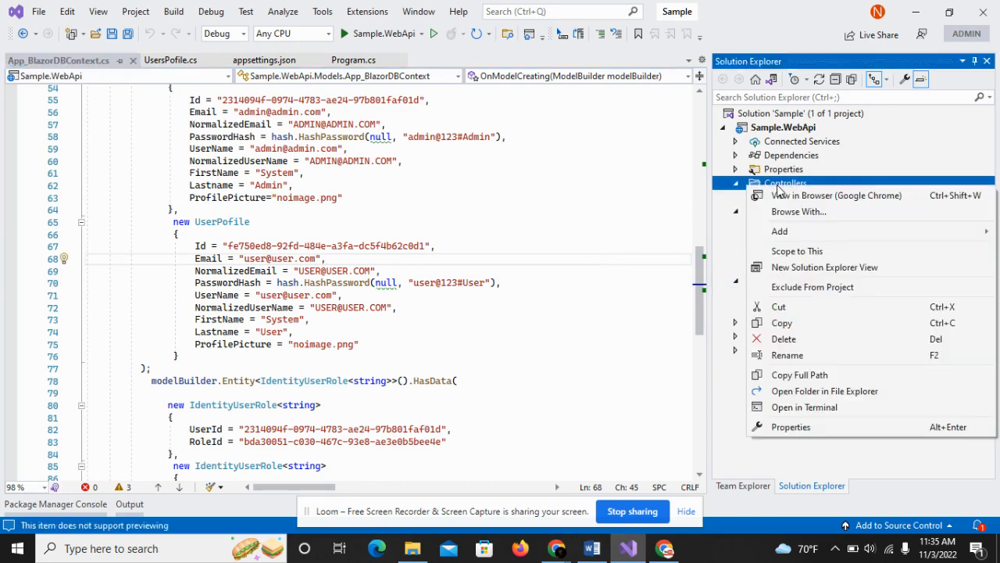
pyautogui.click(779, 231)
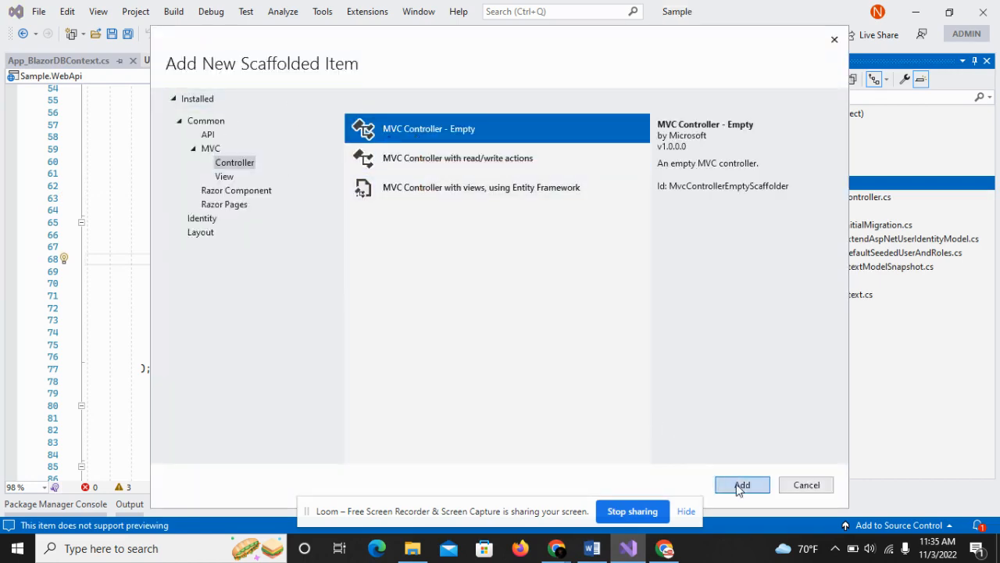
pyautogui.click(742, 485)
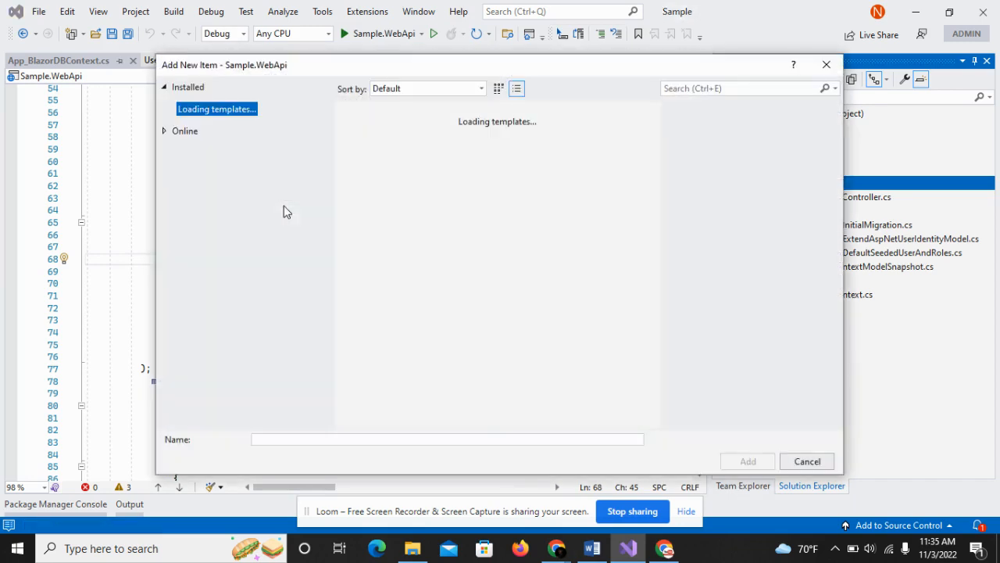
pyautogui.moveTo(282, 434)
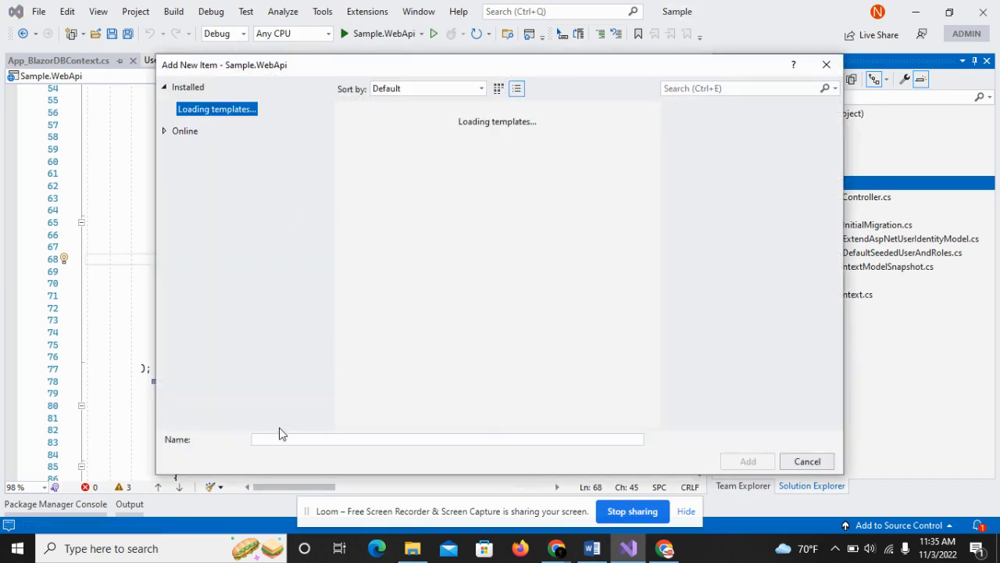
pyautogui.moveTo(587, 74)
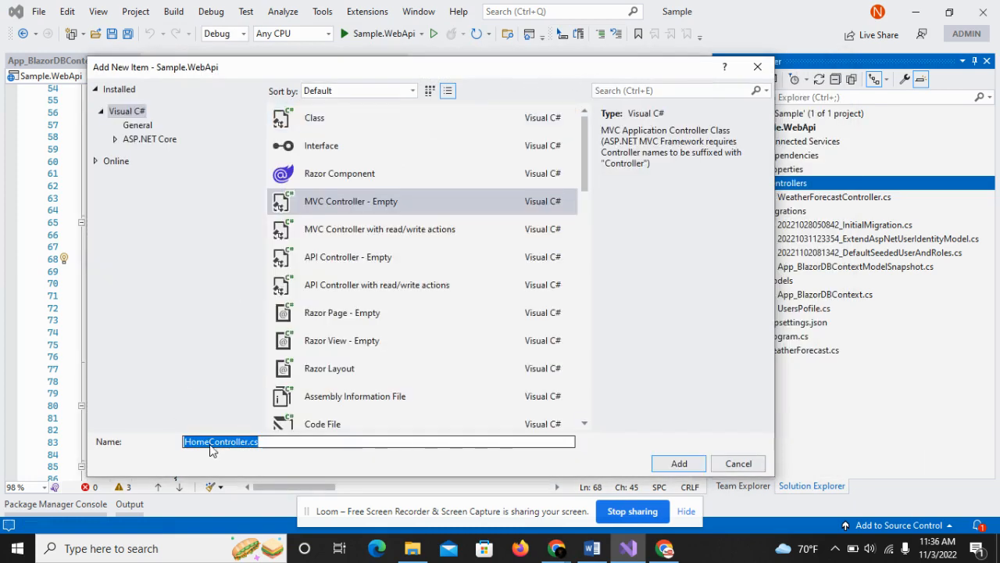
pyautogui.write('AController.cs')
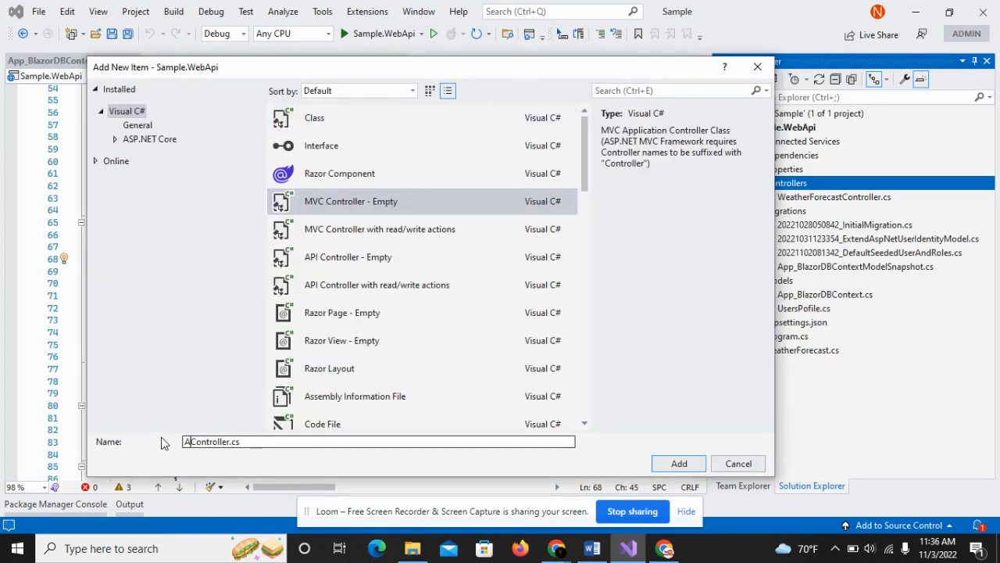
pyautogui.write('ccou')
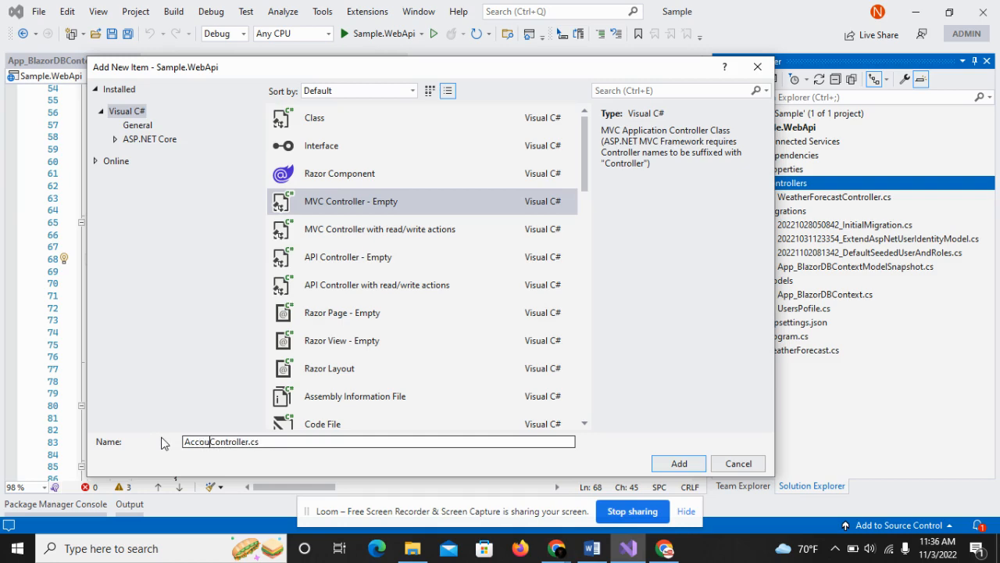
pyautogui.click(737, 463)
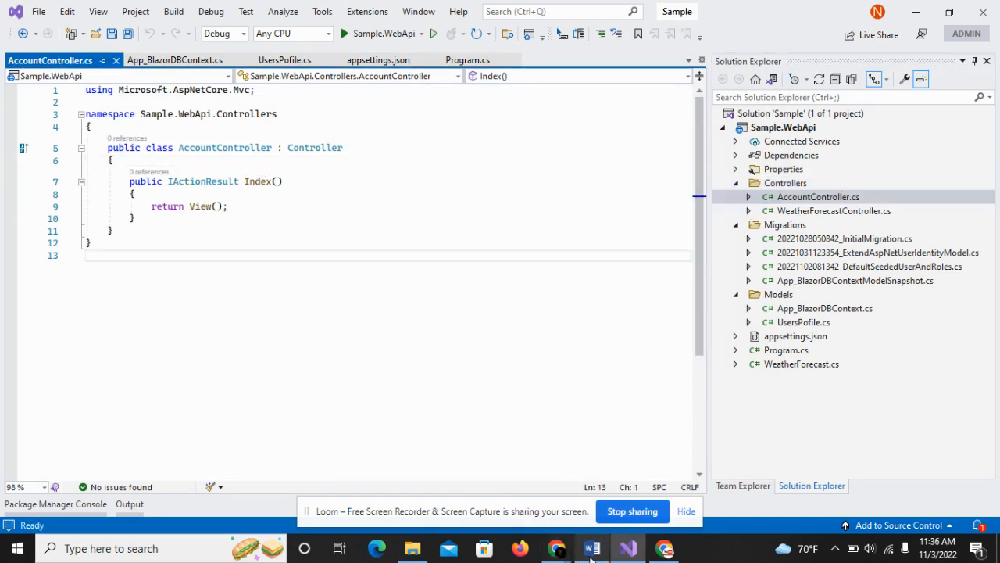
# - Glance at the identity notes in Word, then return to AccountController
pyautogui.click(591, 548)
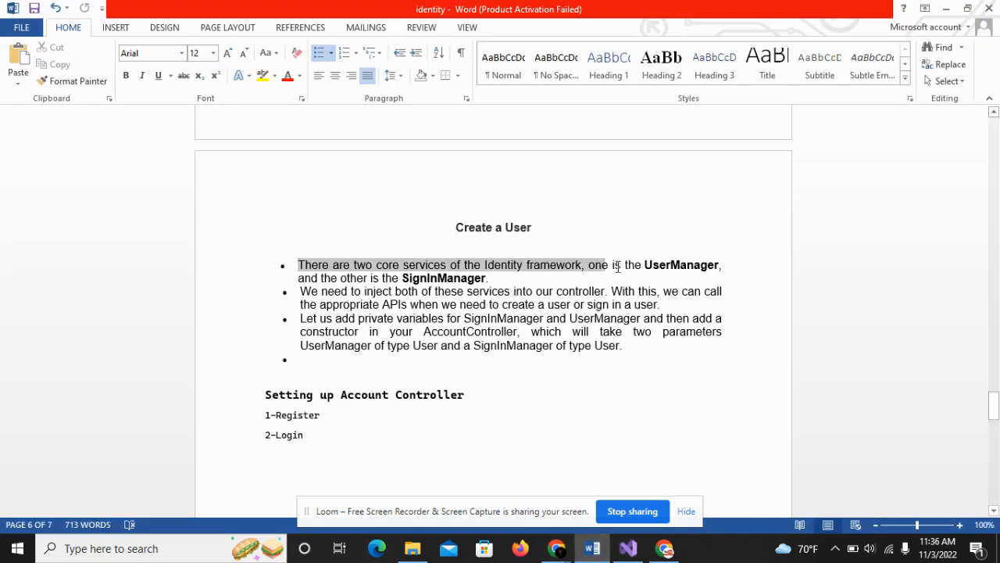
pyautogui.click(514, 277)
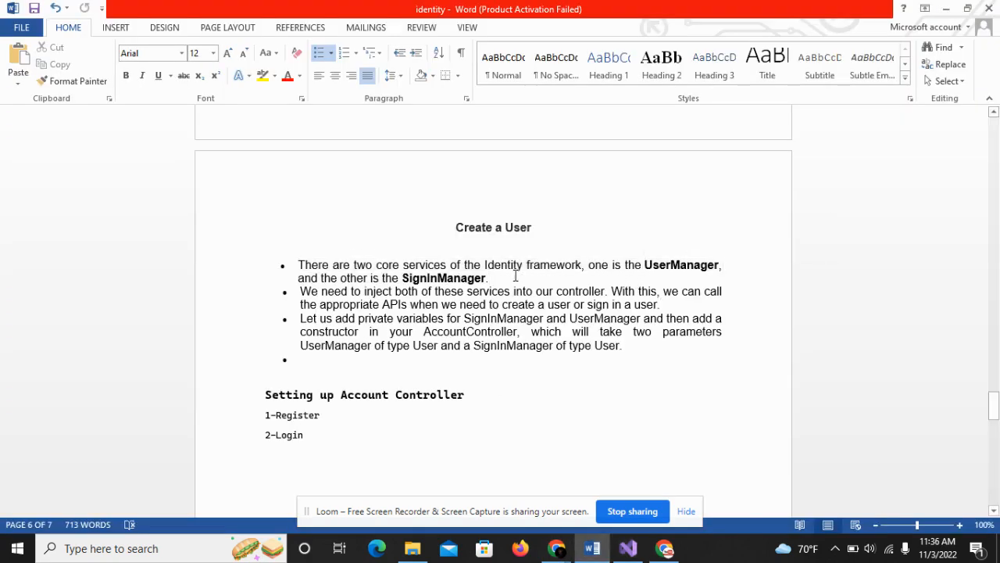
pyautogui.click(627, 548)
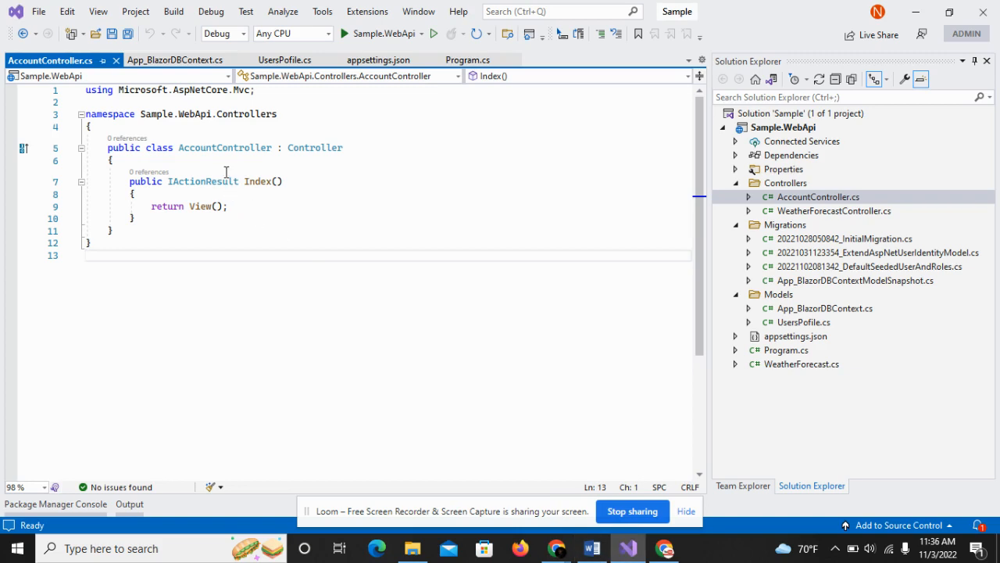
# - Insert an AccountController constructor using the ctor snippet
pyautogui.write('ctl')
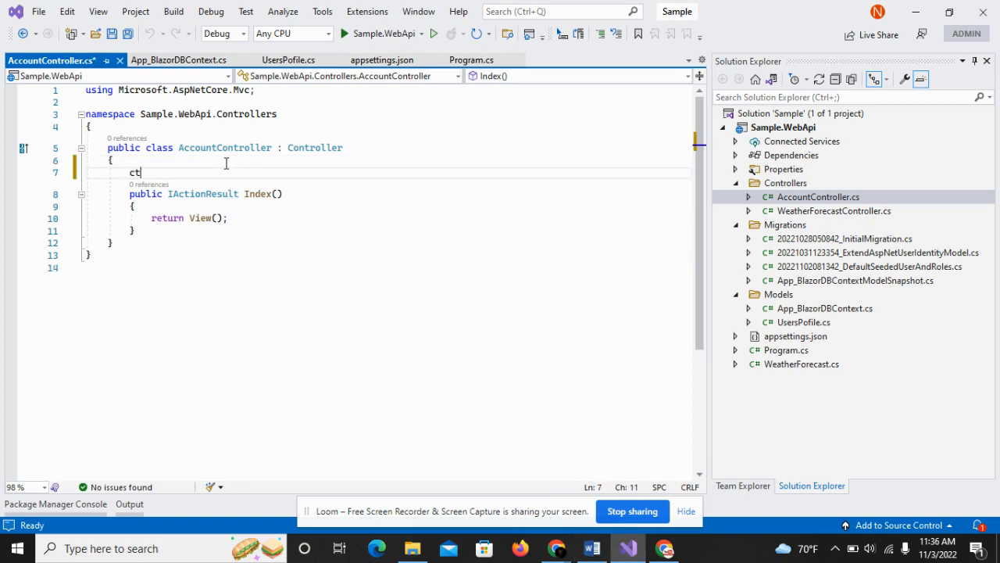
pyautogui.write('or')
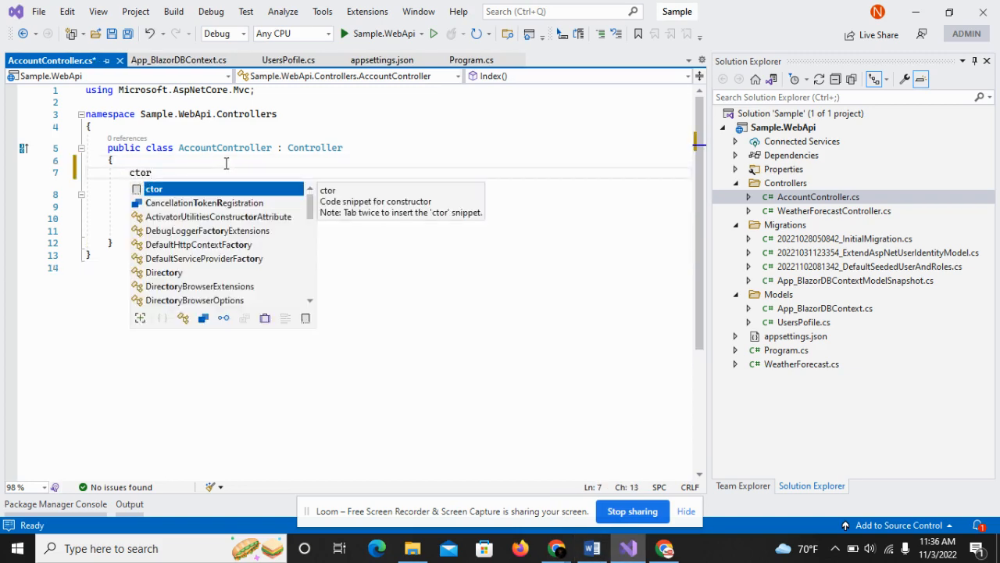
pyautogui.press('Tab')
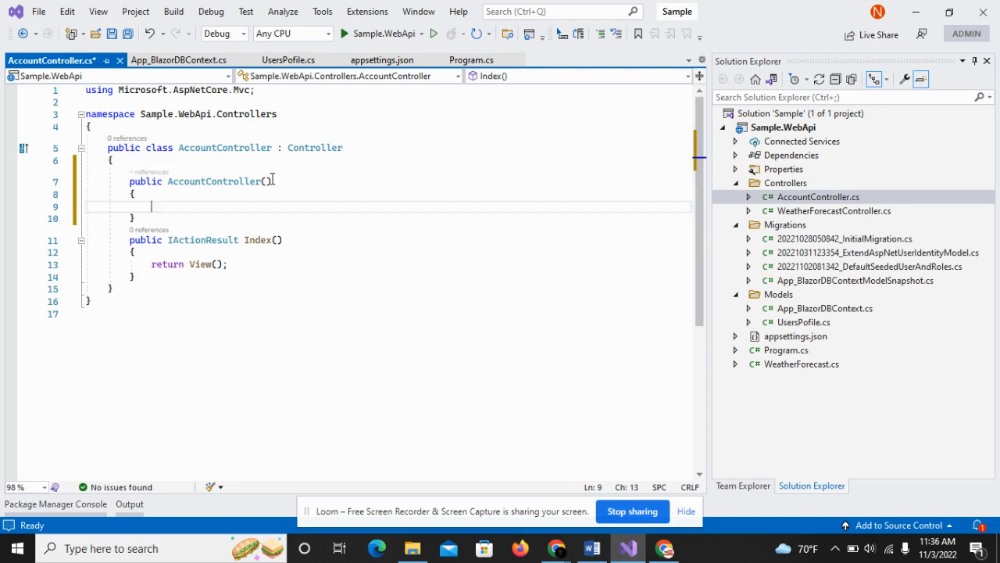
# - Add a SignInManager parameter and import Microsoft.AspNetCore.Identity
pyautogui.click(268, 181)
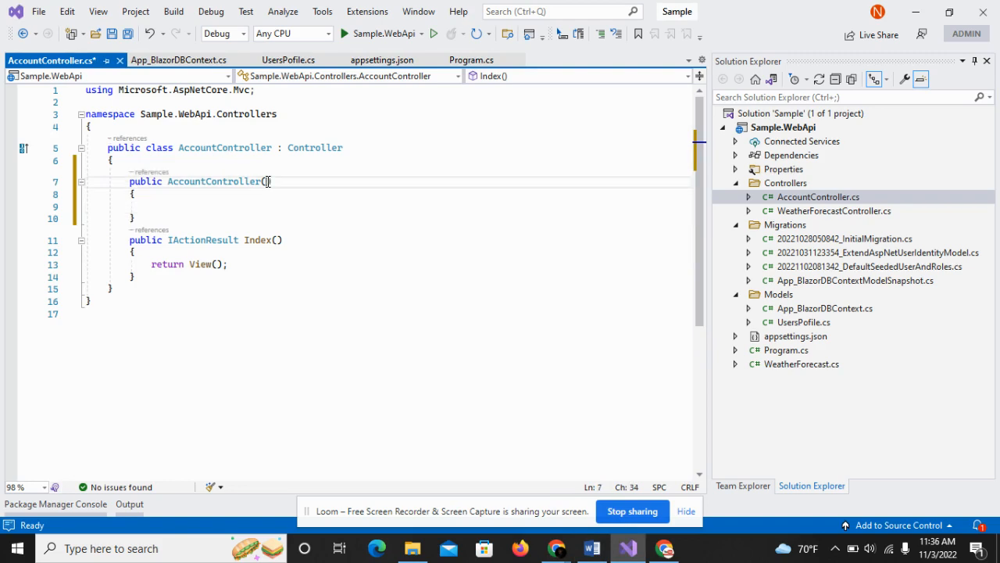
pyautogui.write('Sign')
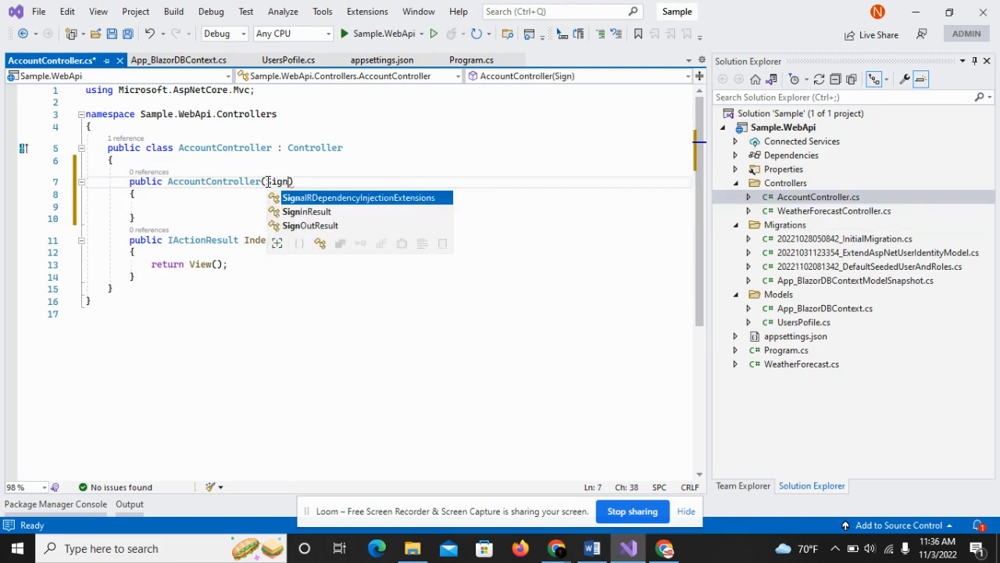
pyautogui.write('InM')
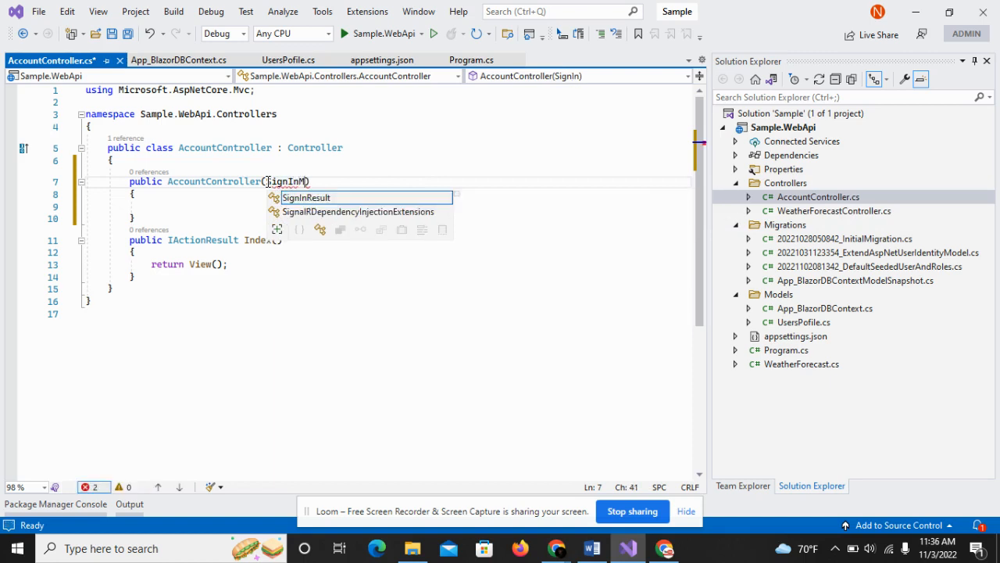
pyautogui.write('anager')
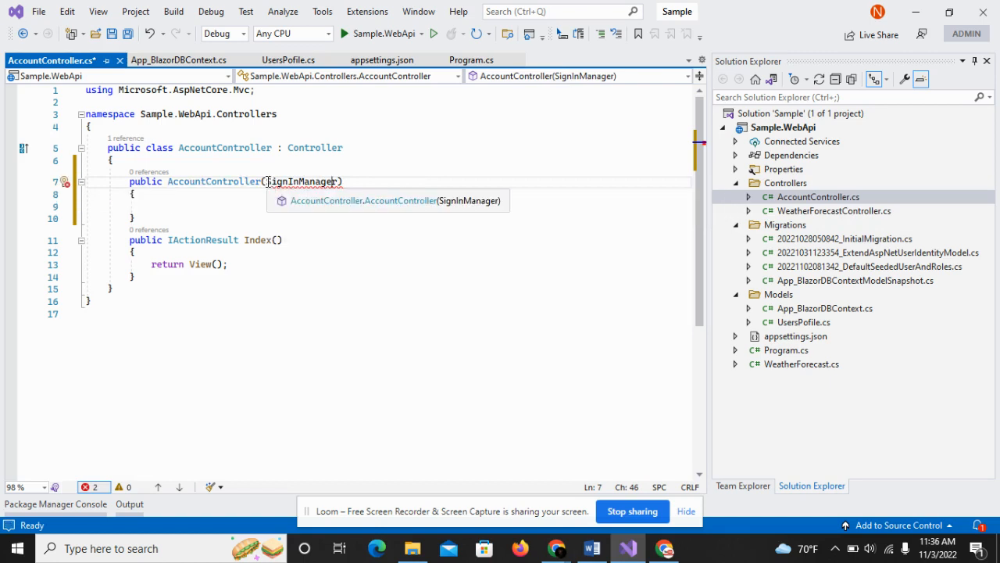
pyautogui.click(64, 181)
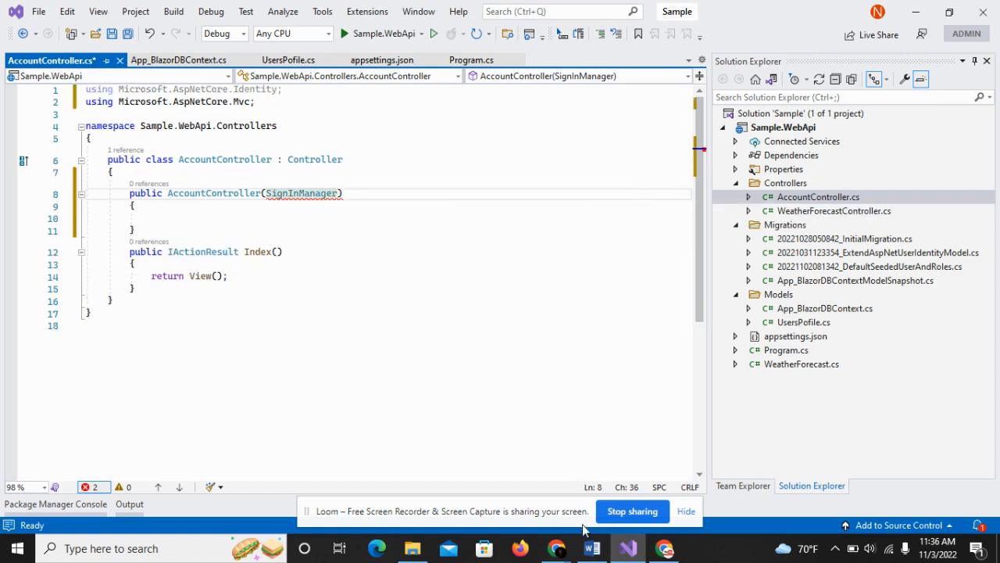
pyautogui.click(592, 548)
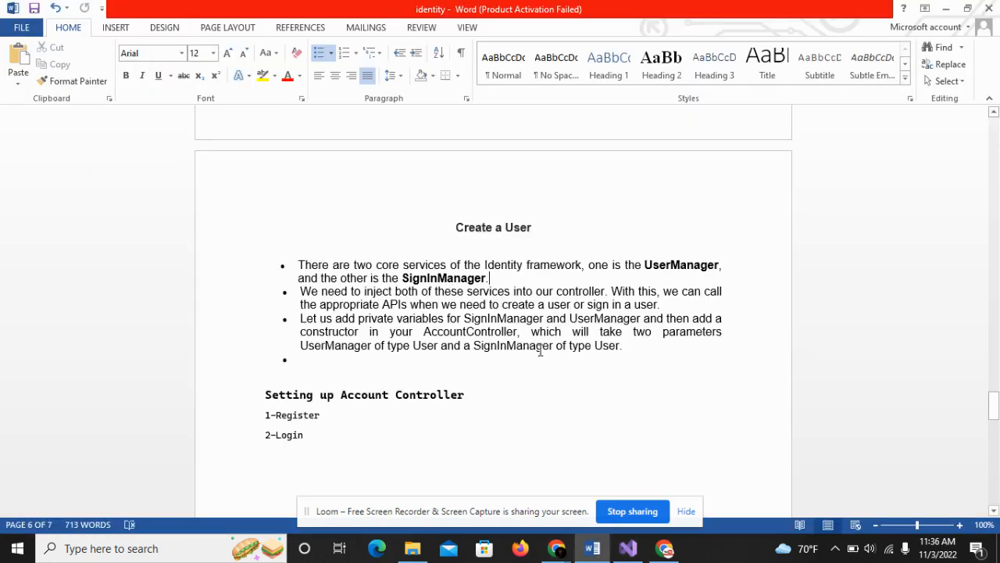
pyautogui.moveTo(506, 325)
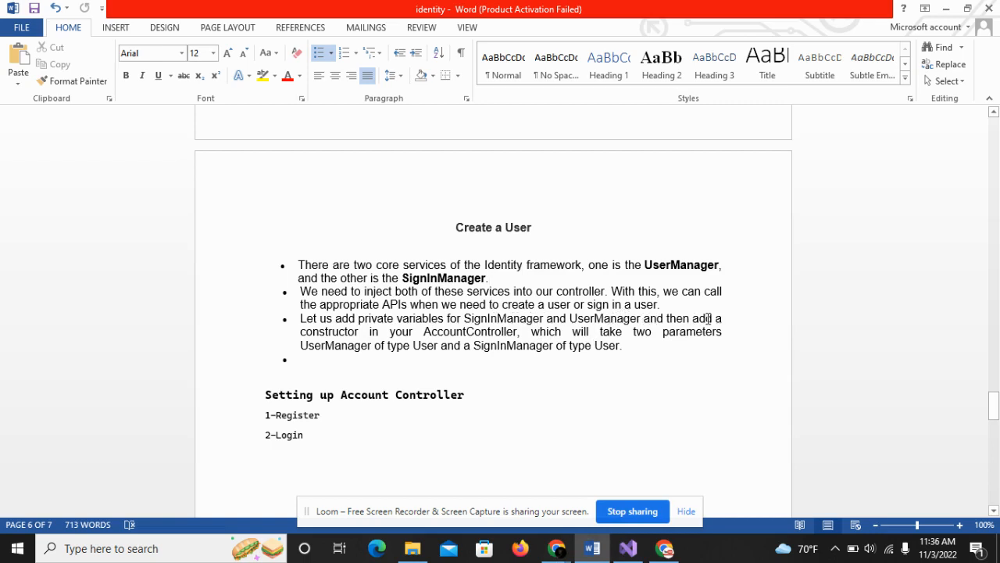
pyautogui.doubleClick(406, 331)
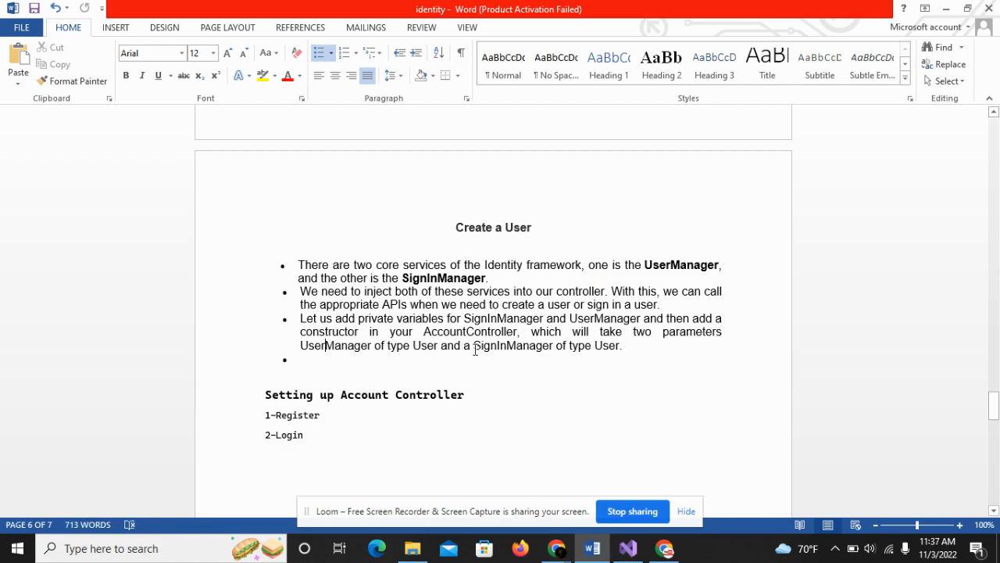
pyautogui.doubleClick(608, 346)
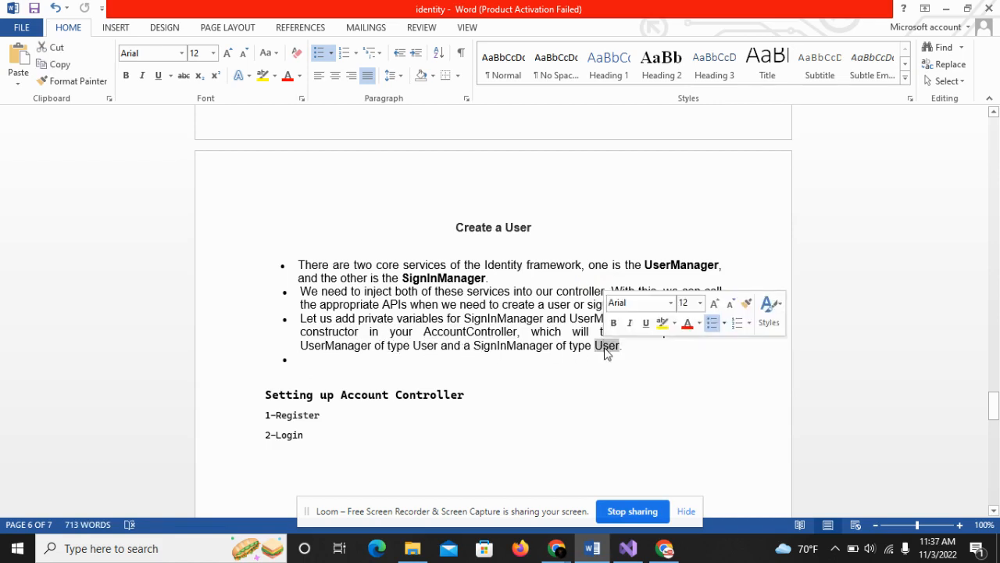
pyautogui.click(626, 548)
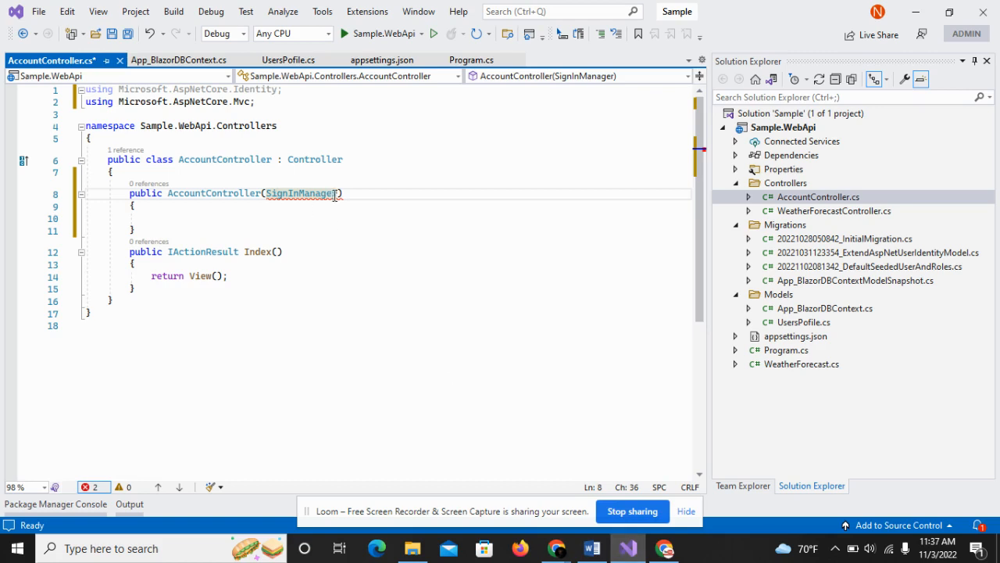
pyautogui.moveTo(342, 193)
pyautogui.write('<>')
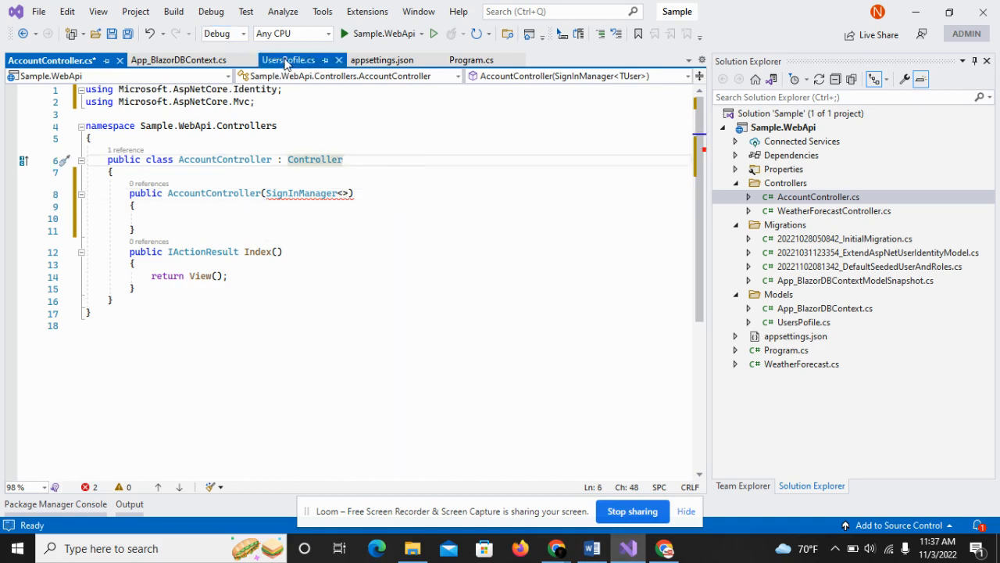
# - Set the parameter type to SignInManager<UserPofile> and import Sample.WebApi.Models
pyautogui.click(288, 59)
pyautogui.write('UserPofile')
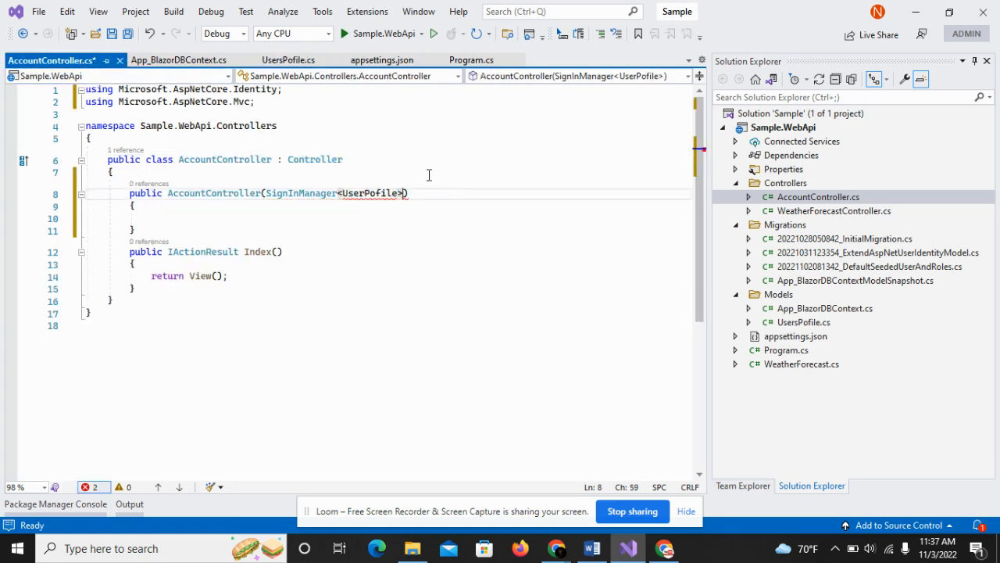
pyautogui.click(65, 193)
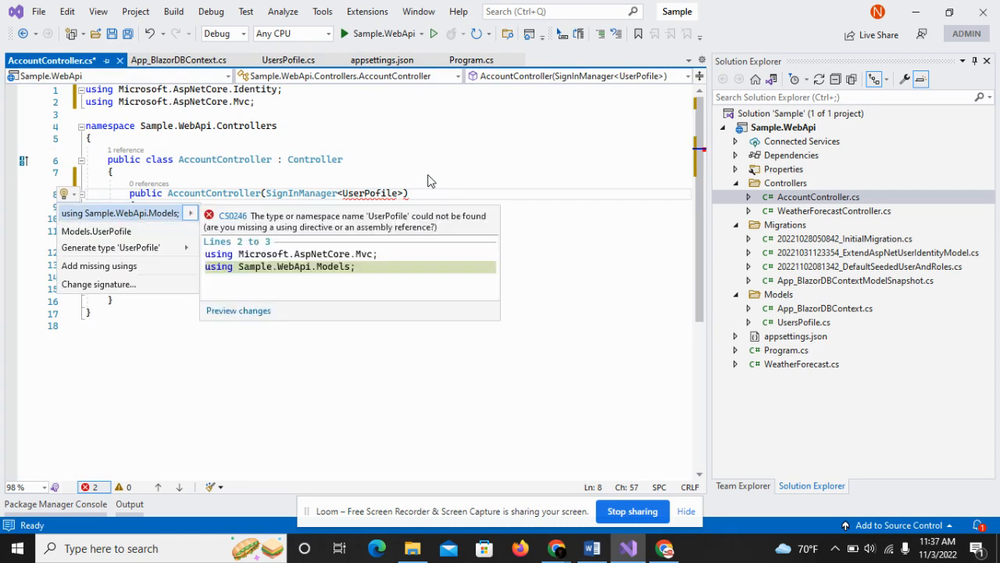
pyautogui.click(120, 212)
pyautogui.write(' signInManager')
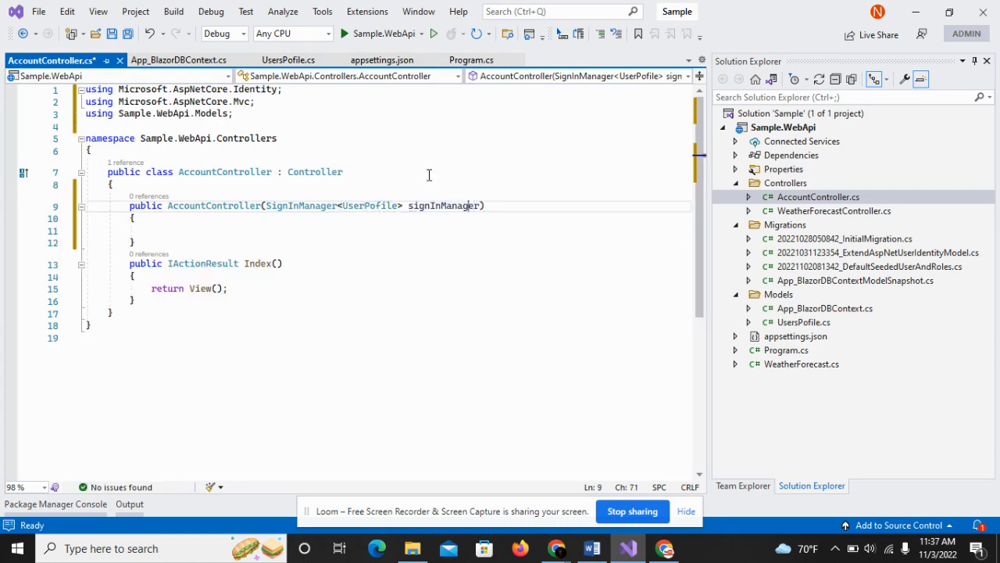
# - Bring up the 'Create and assign field signInManager' Quick Action on the signInManager parameter
pyautogui.click(66, 205)
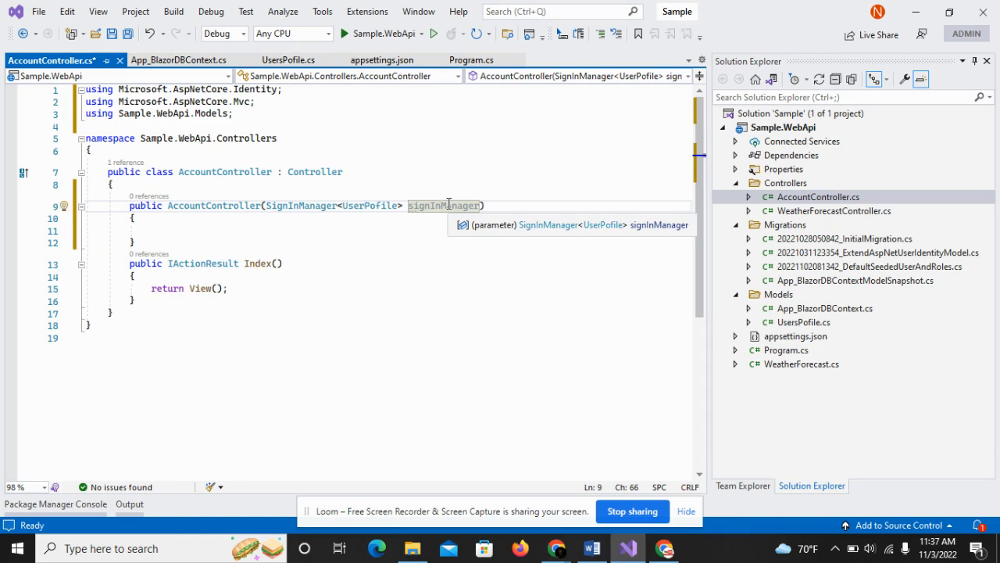
pyautogui.moveTo(449, 211)
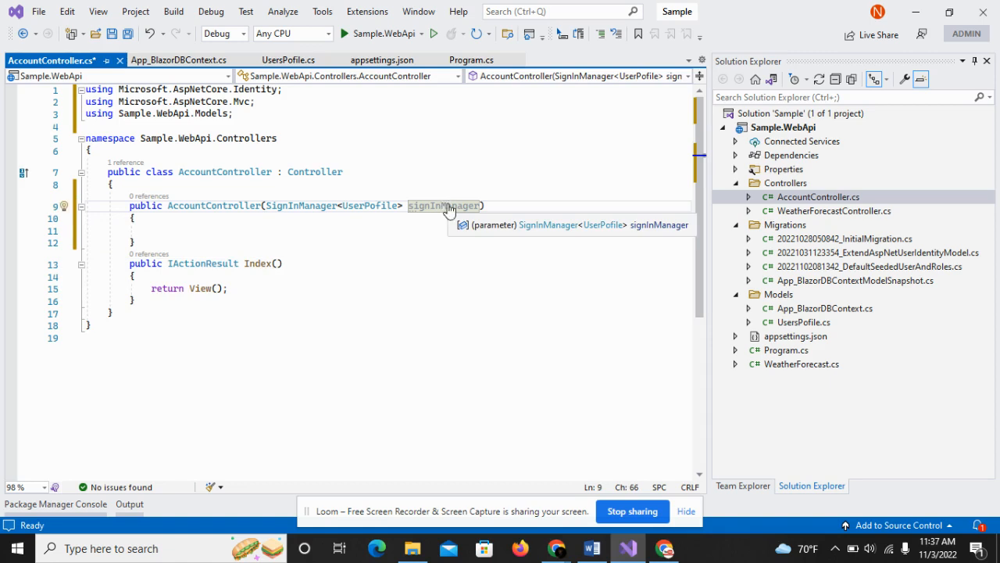
pyautogui.click(65, 205)
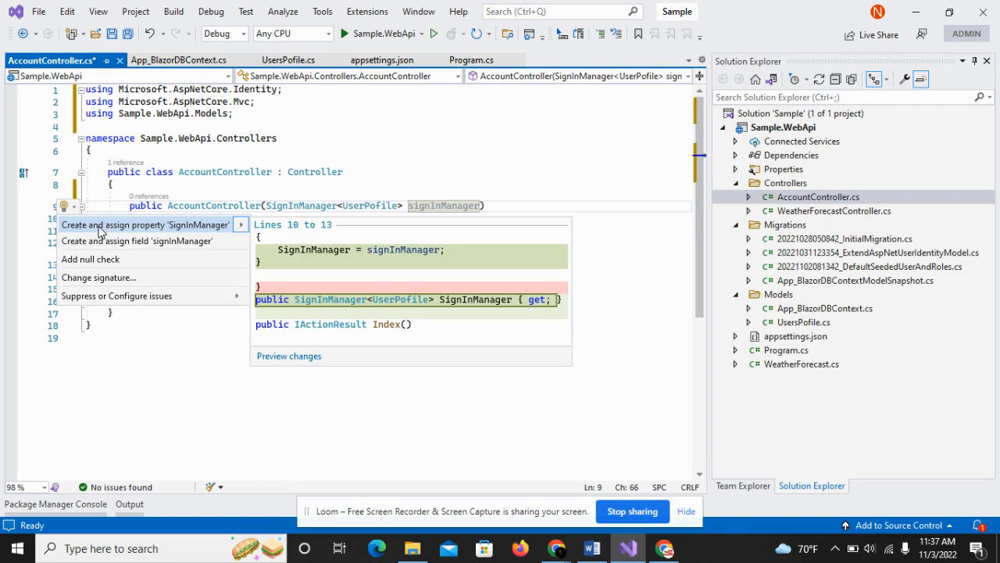
pyautogui.click(146, 225)
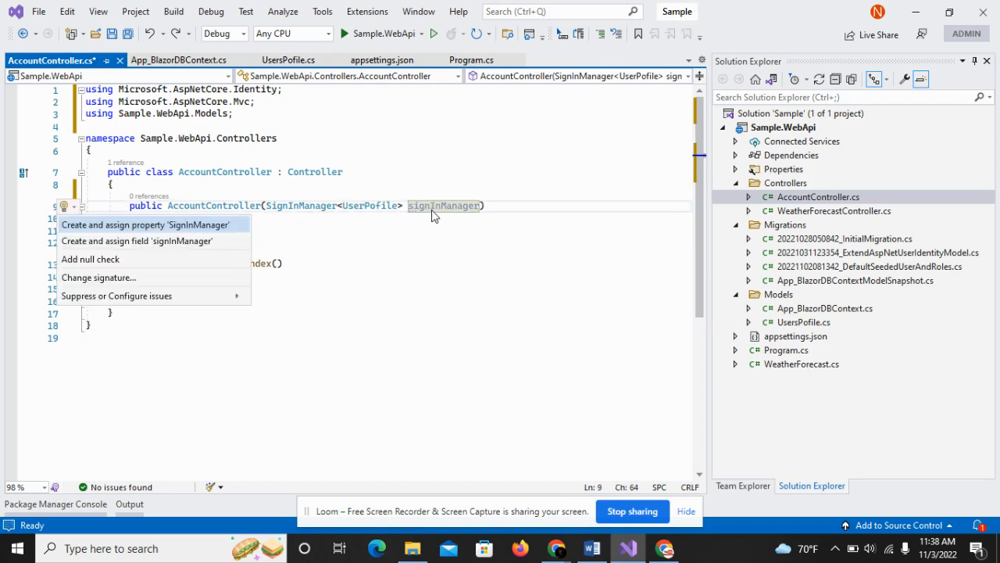
pyautogui.moveTo(137, 241)
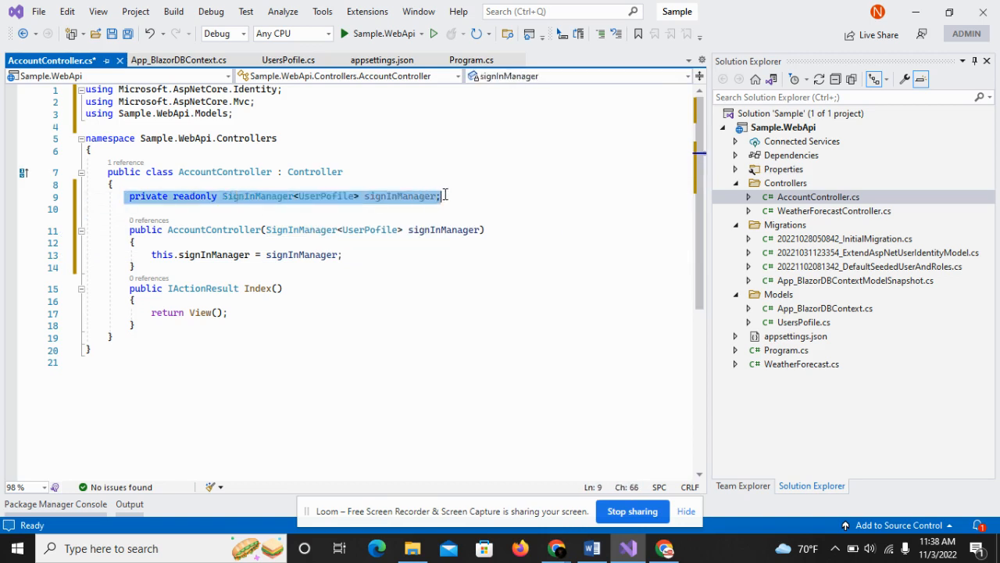
pyautogui.moveTo(301, 254)
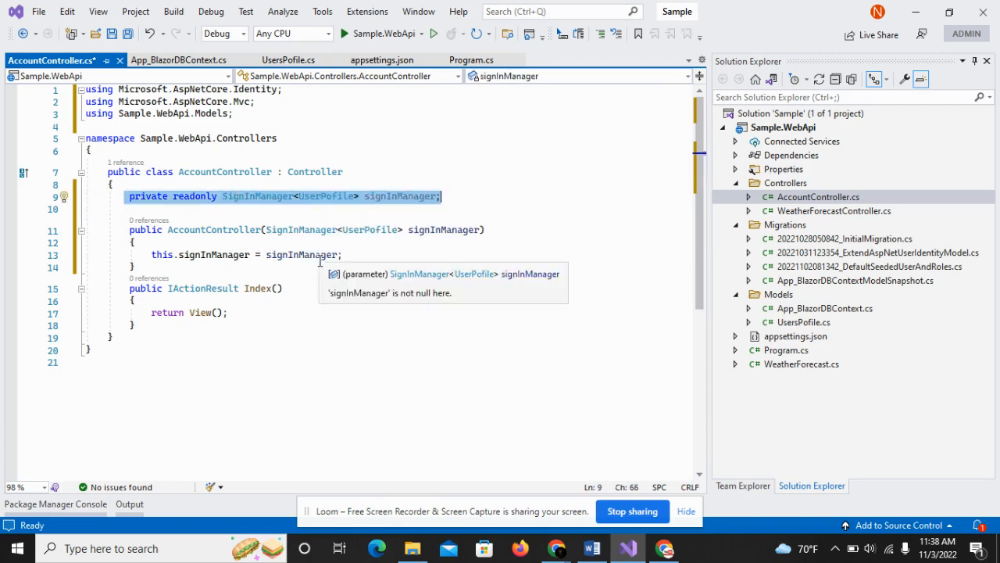
# - Append a UserManager<UserPofile> userManager parameter to the constructor
pyautogui.click(139, 255)
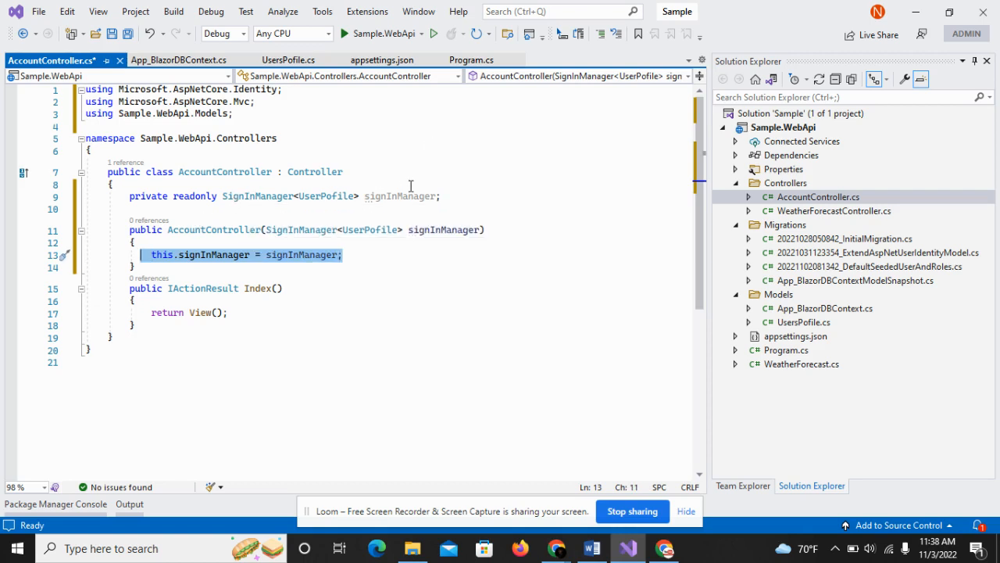
pyautogui.click(482, 229)
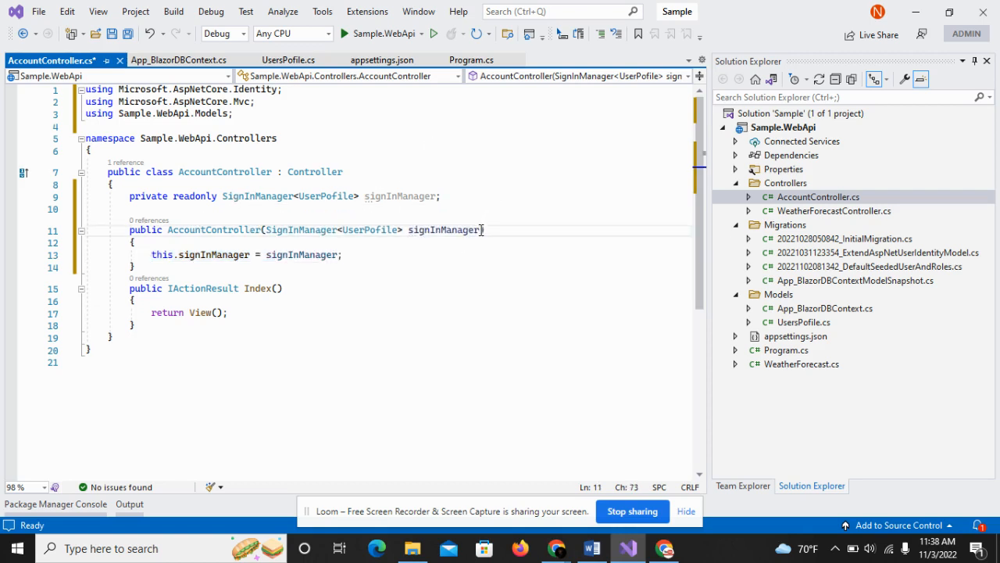
pyautogui.write(')')
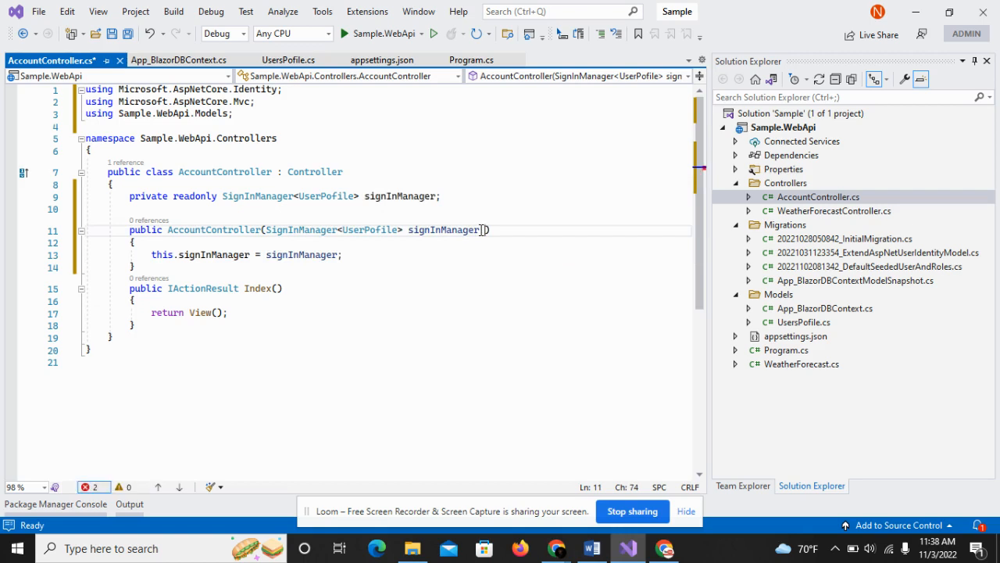
pyautogui.write('User')
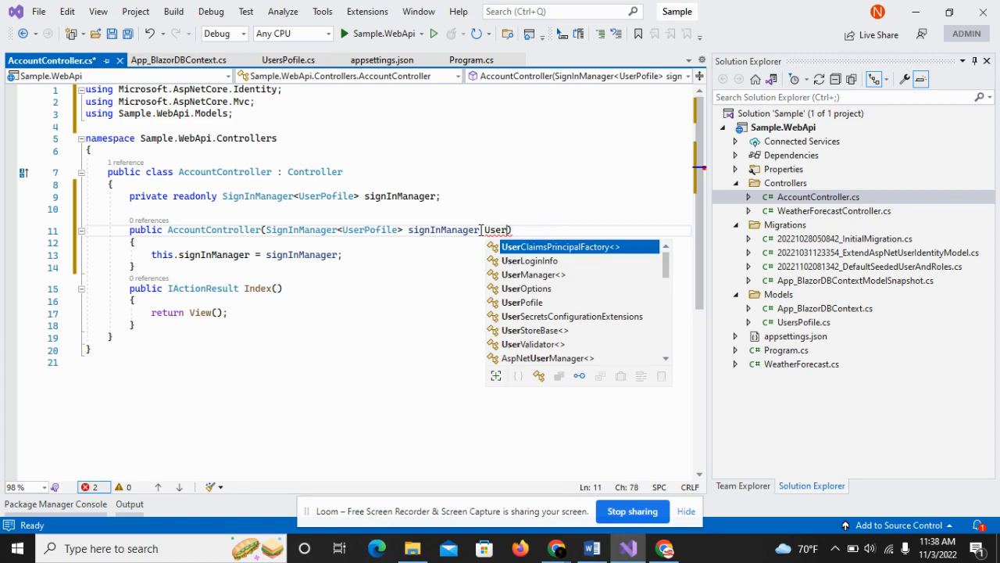
pyautogui.write('Mn')
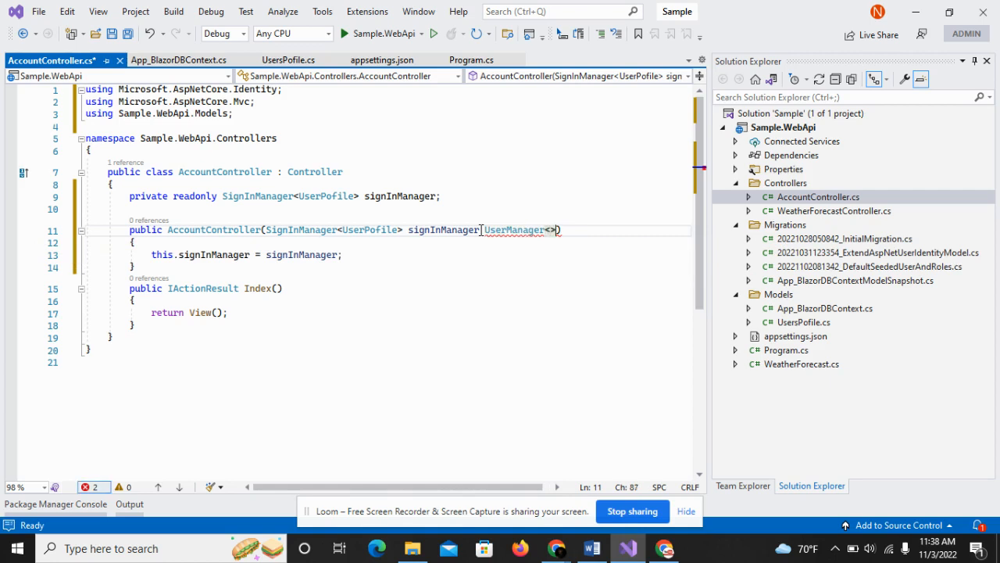
pyautogui.doubleClick(370, 230)
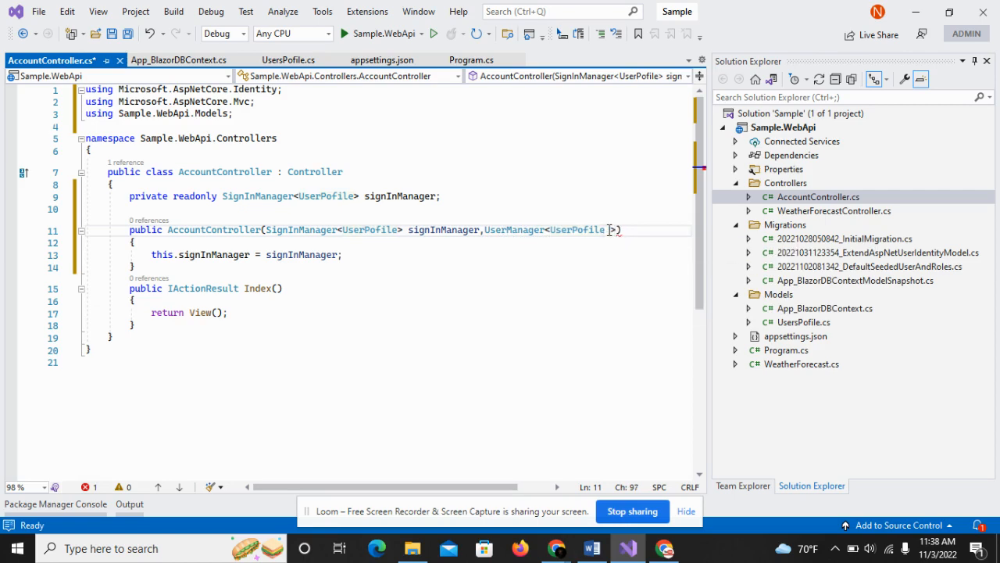
pyautogui.write('userManager')
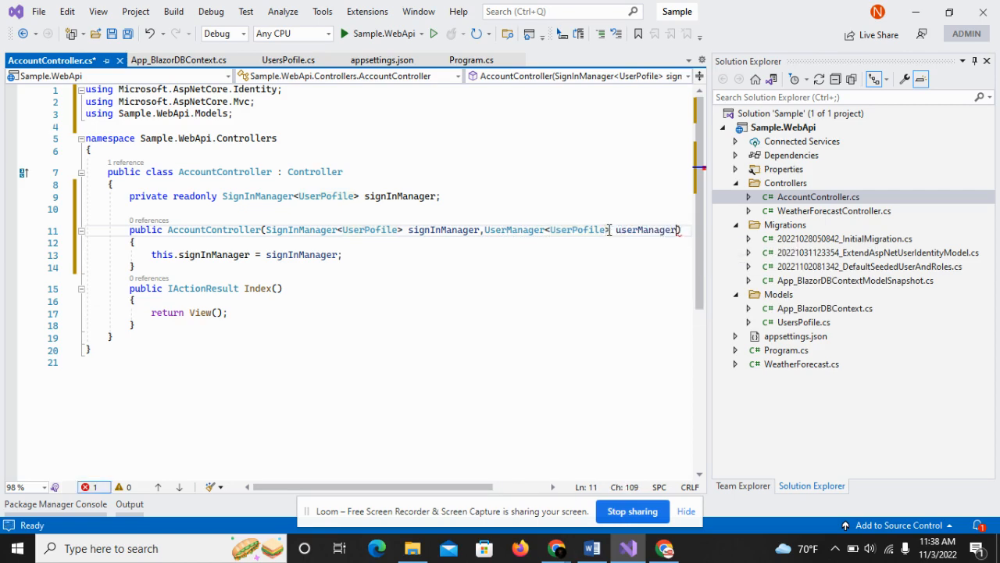
# - Apply 'Create and assign field userManager' to the userManager parameter
pyautogui.click(65, 230)
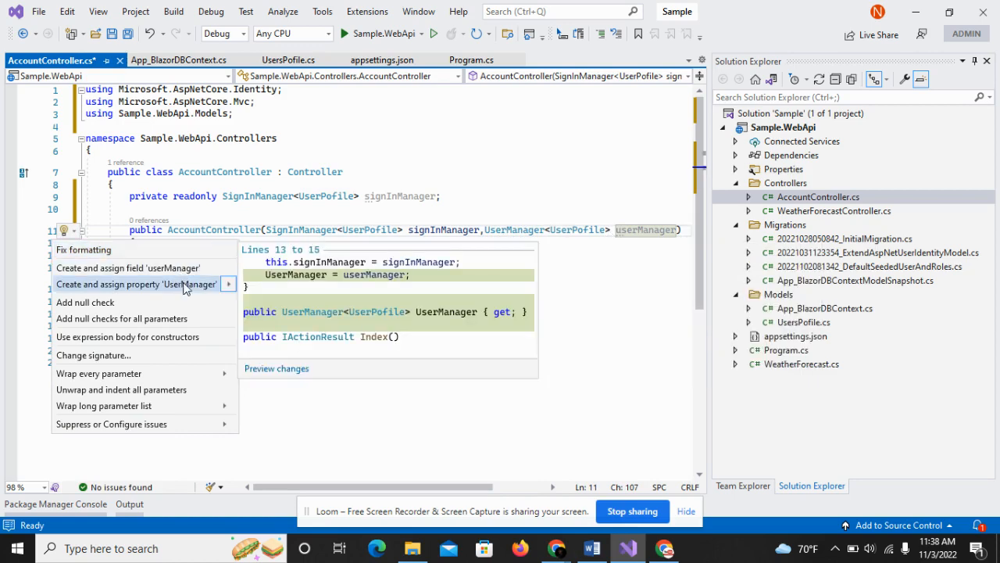
pyautogui.click(134, 284)
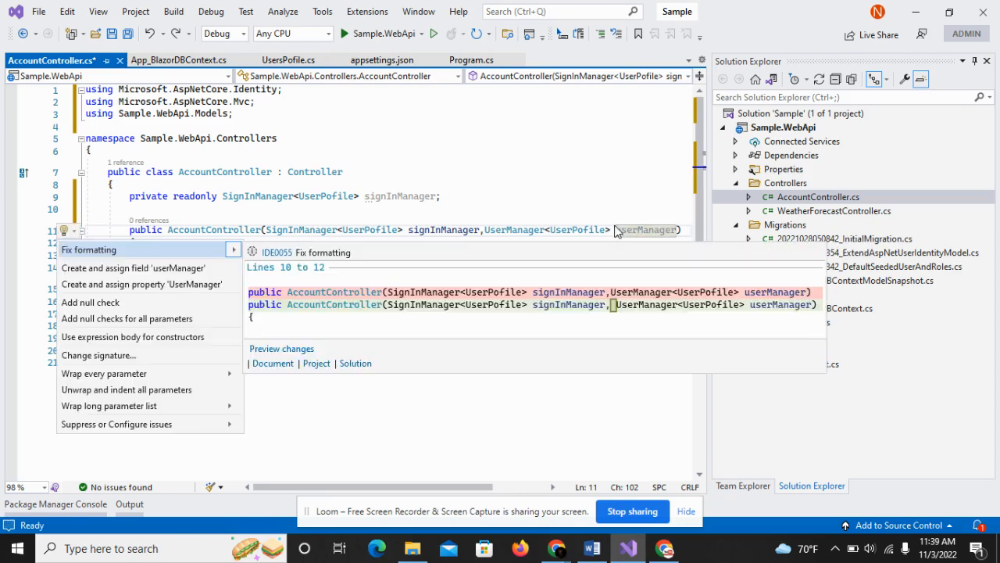
pyautogui.click(134, 267)
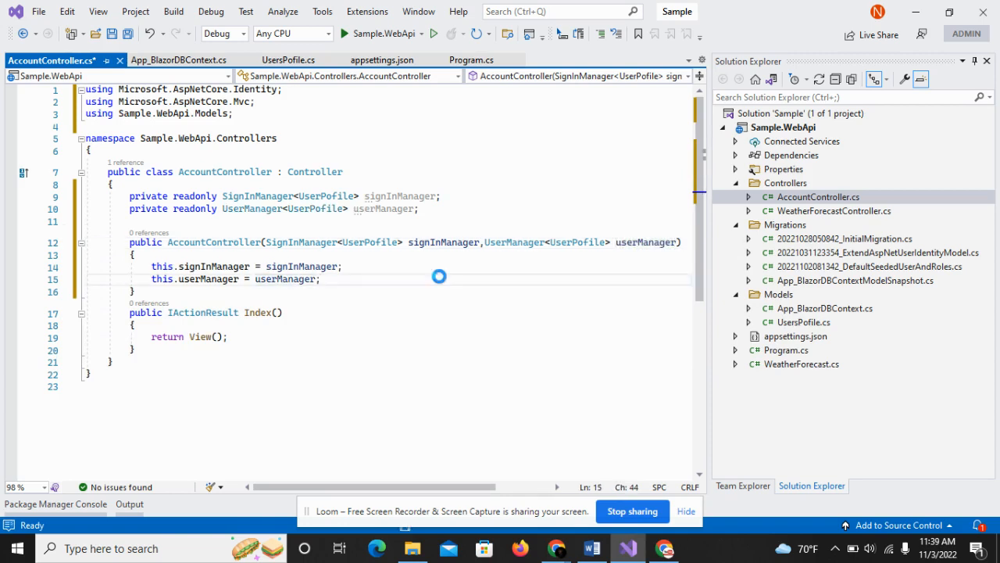
# - Save AccountController.cs and review the two readonly fields and constructor assignments
pyautogui.press('ctrl+s')
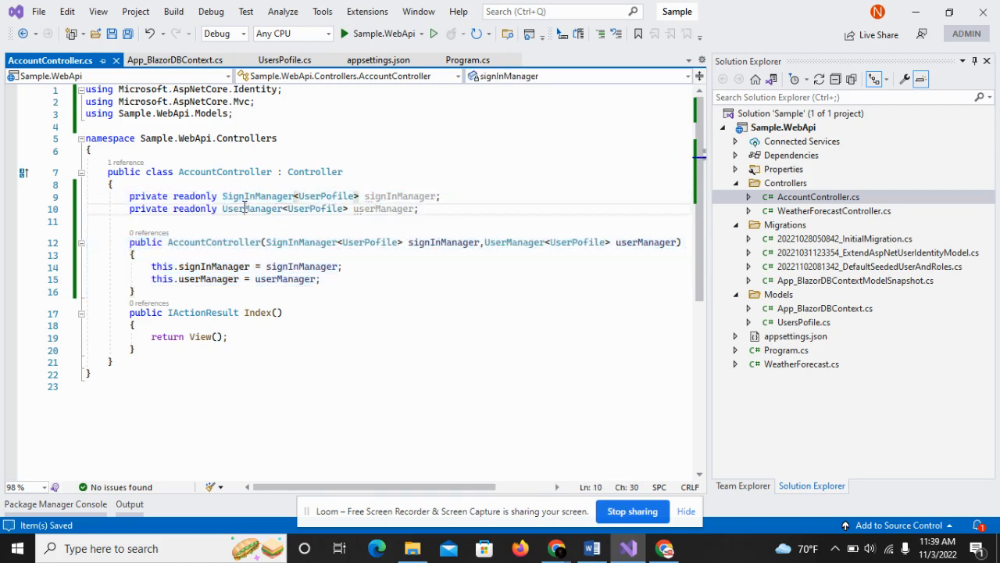
pyautogui.moveTo(221, 196); pyautogui.dragTo(133, 293)
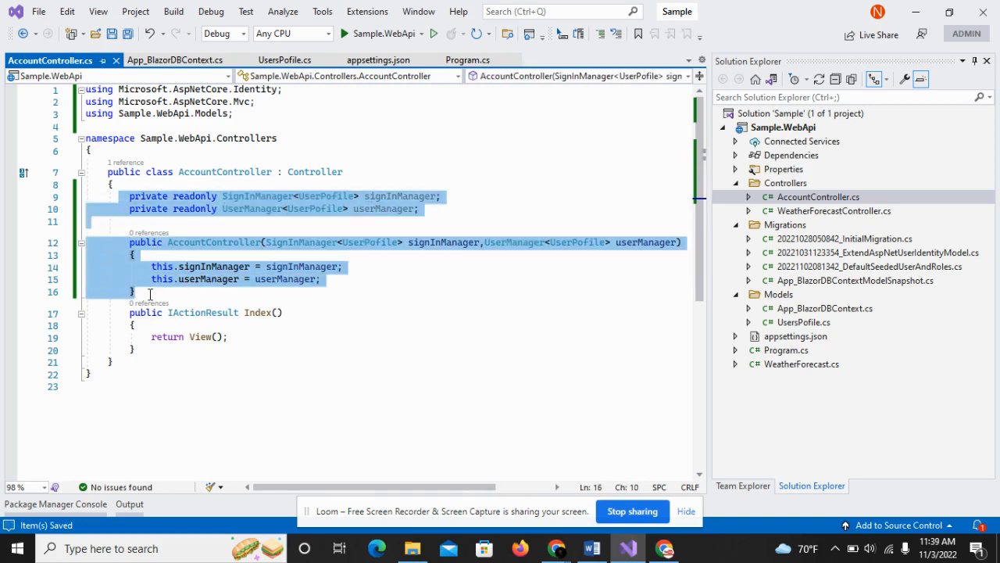
pyautogui.click(352, 266)
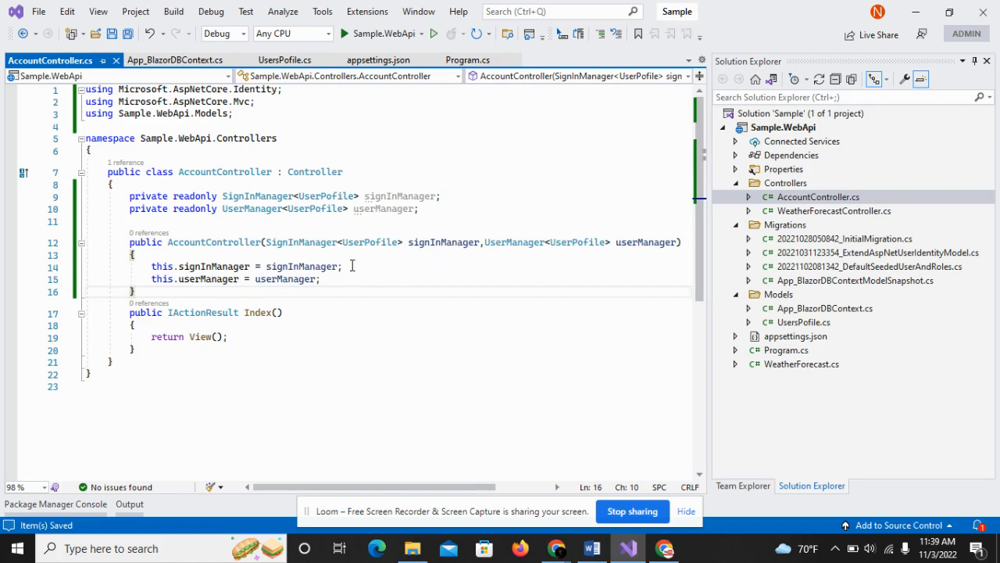